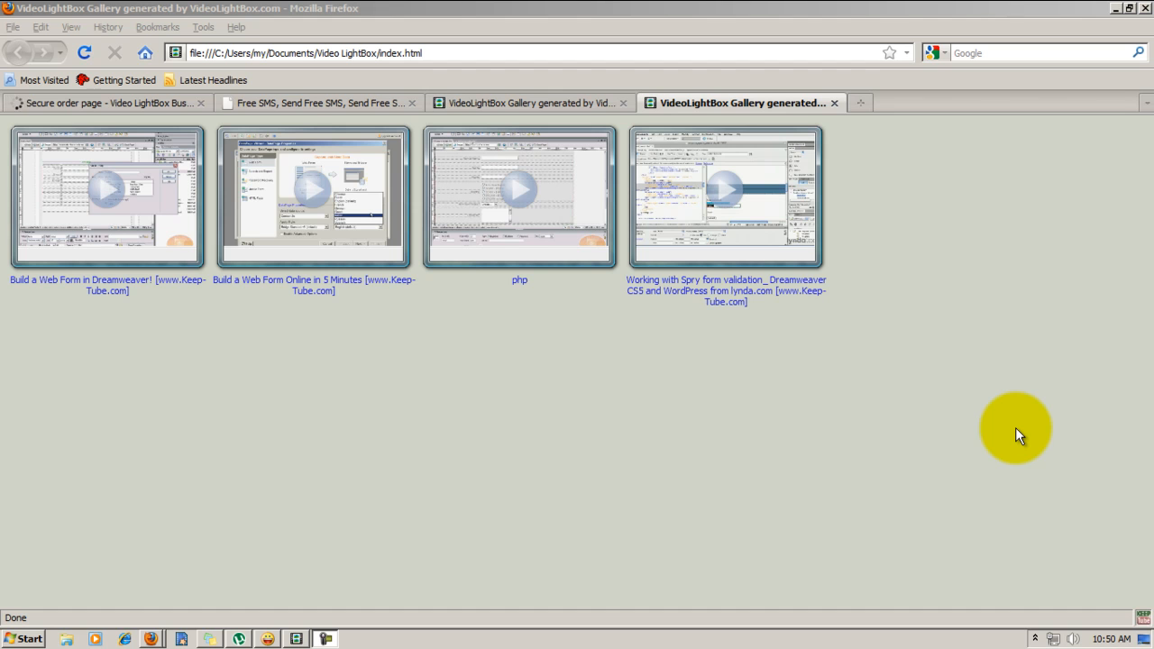
pyautogui.moveTo(846, 442)
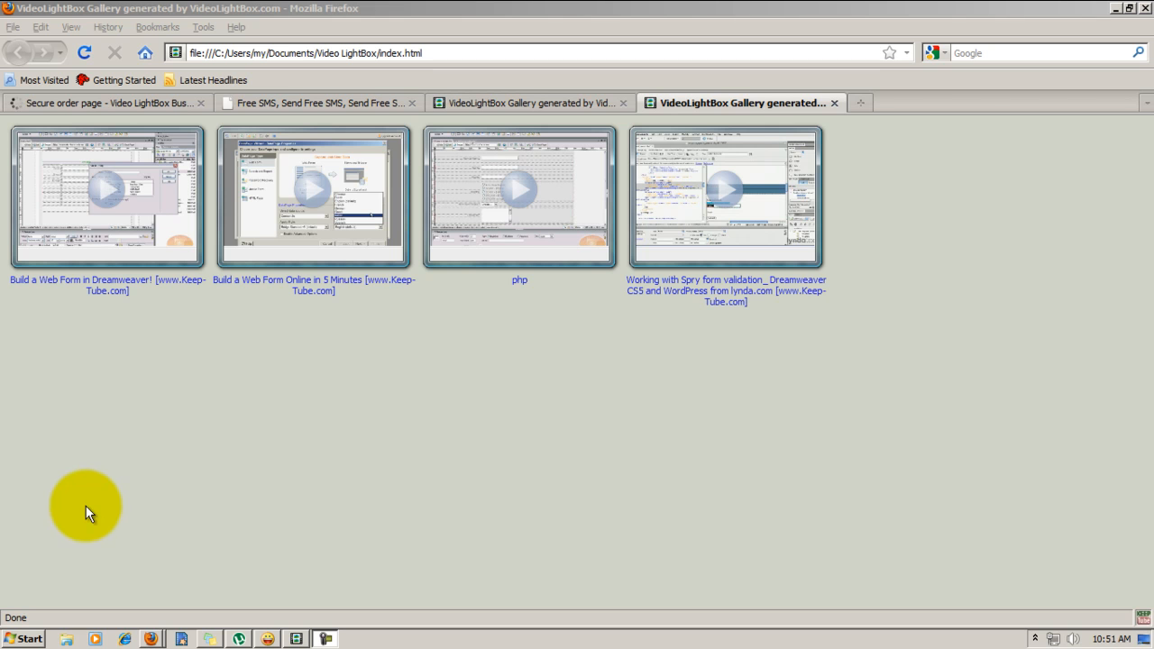
pyautogui.moveTo(113, 482)
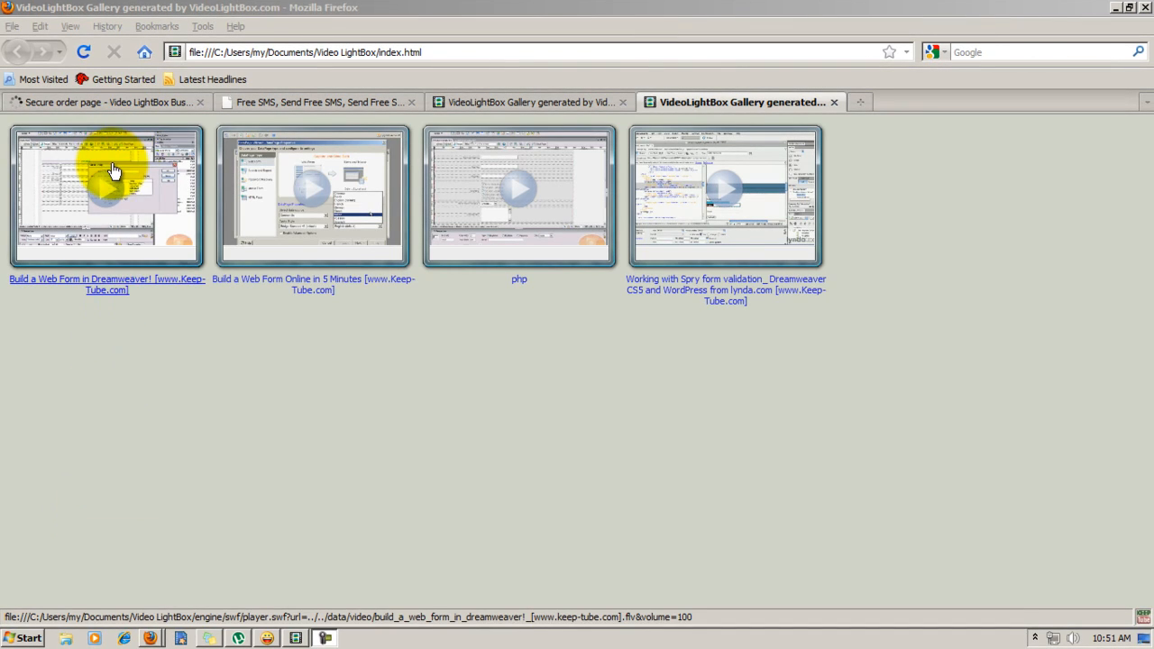
# Step: Preview the first tutorial and the php video in the finished gallery page
pyautogui.click(107, 187)
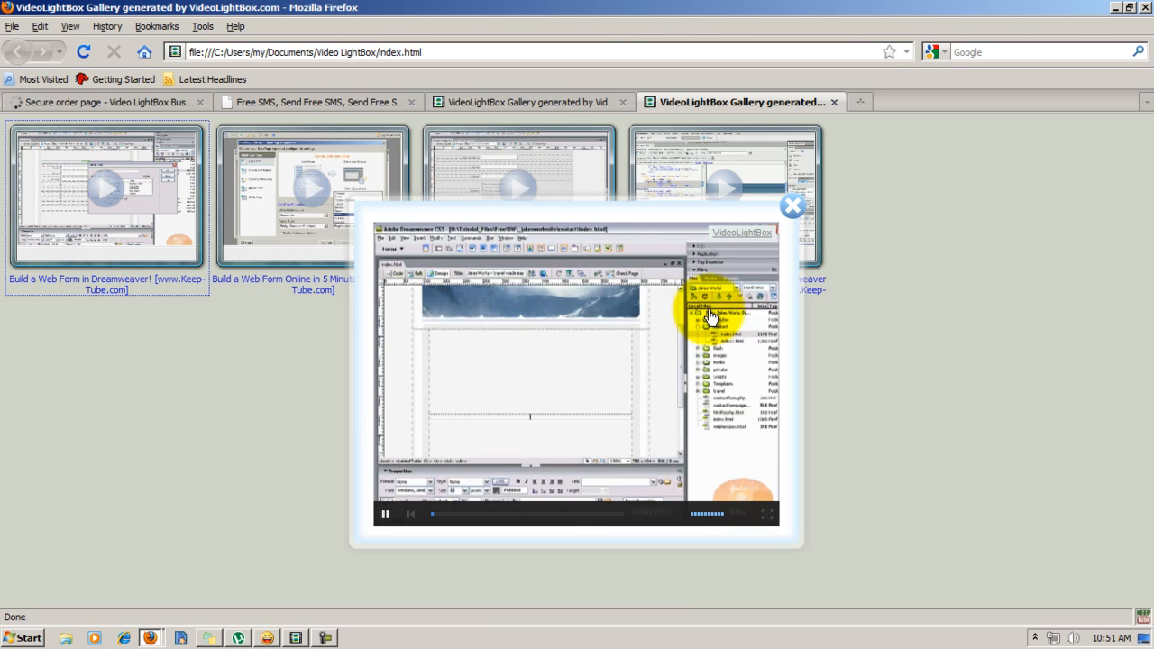
pyautogui.click(793, 205)
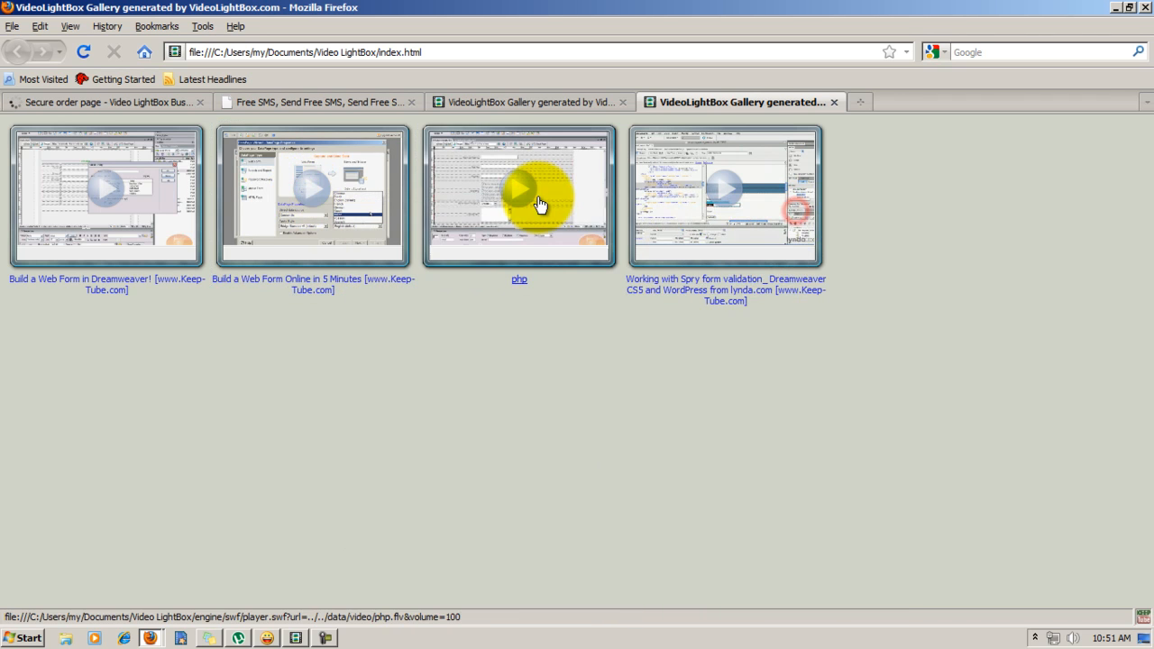
pyautogui.click(725, 189)
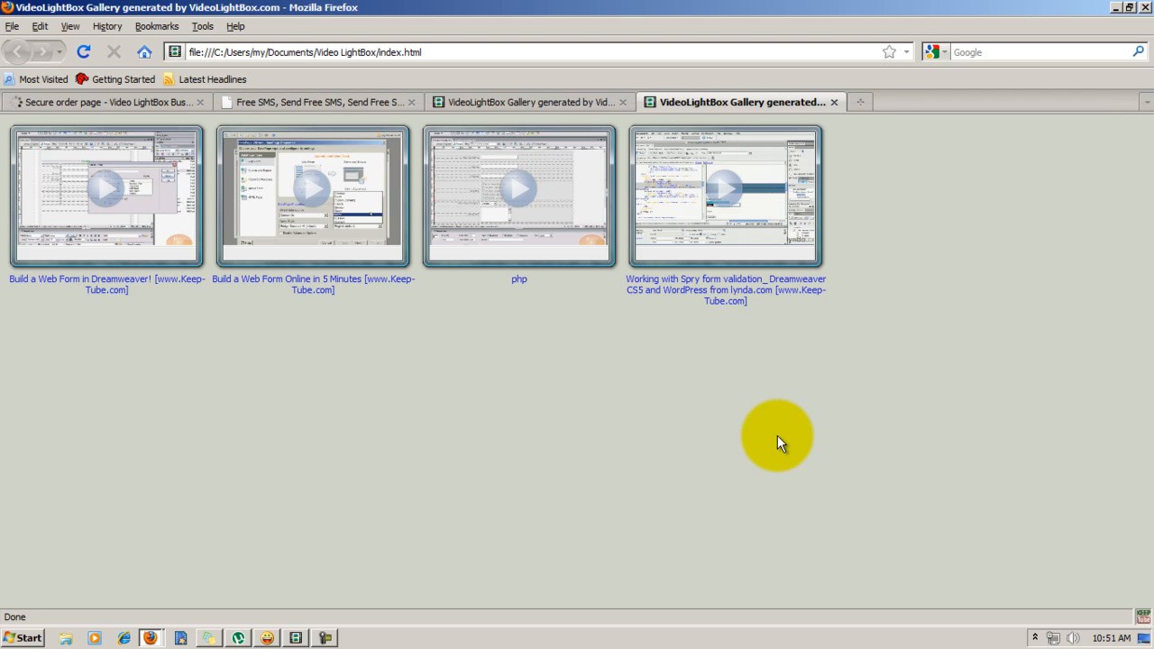
pyautogui.moveTo(708, 324)
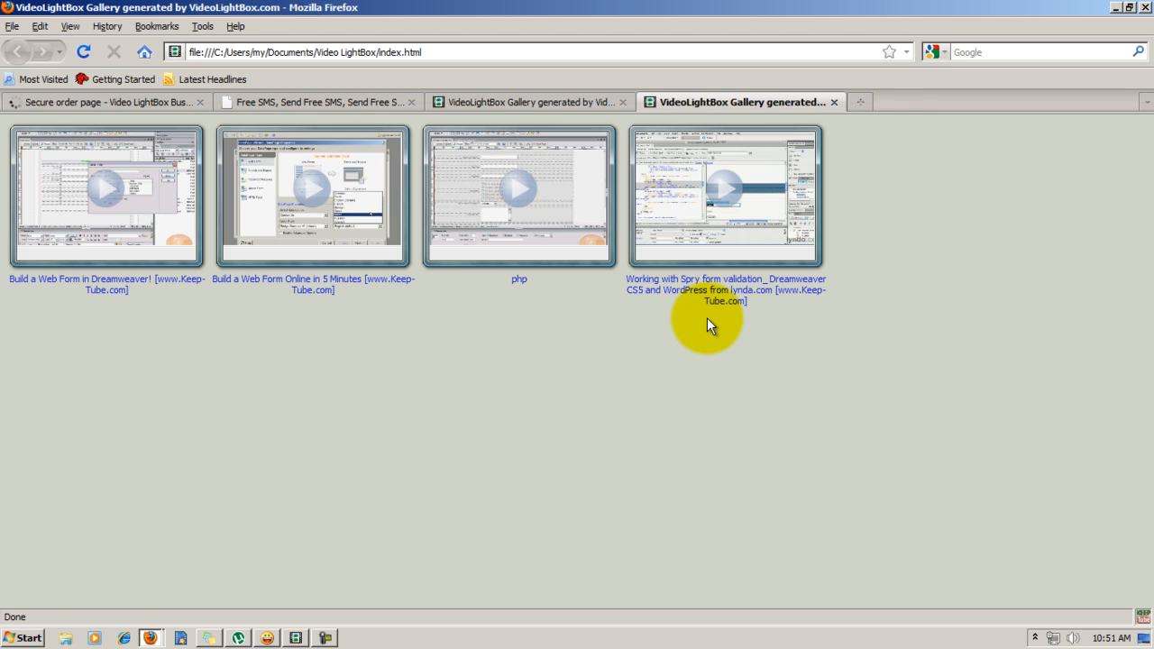
pyautogui.moveTo(842, 153)
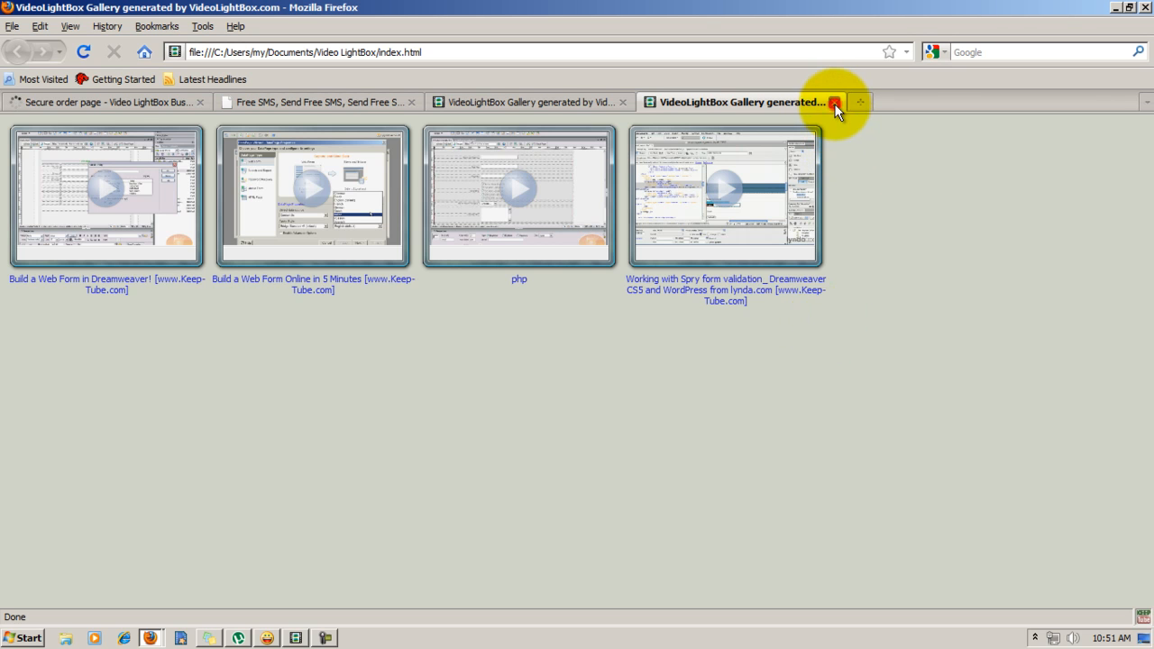
# Step: Quit the gallery project, answer the save prompt, and relaunch Video LightBox empty
pyautogui.click(833, 102)
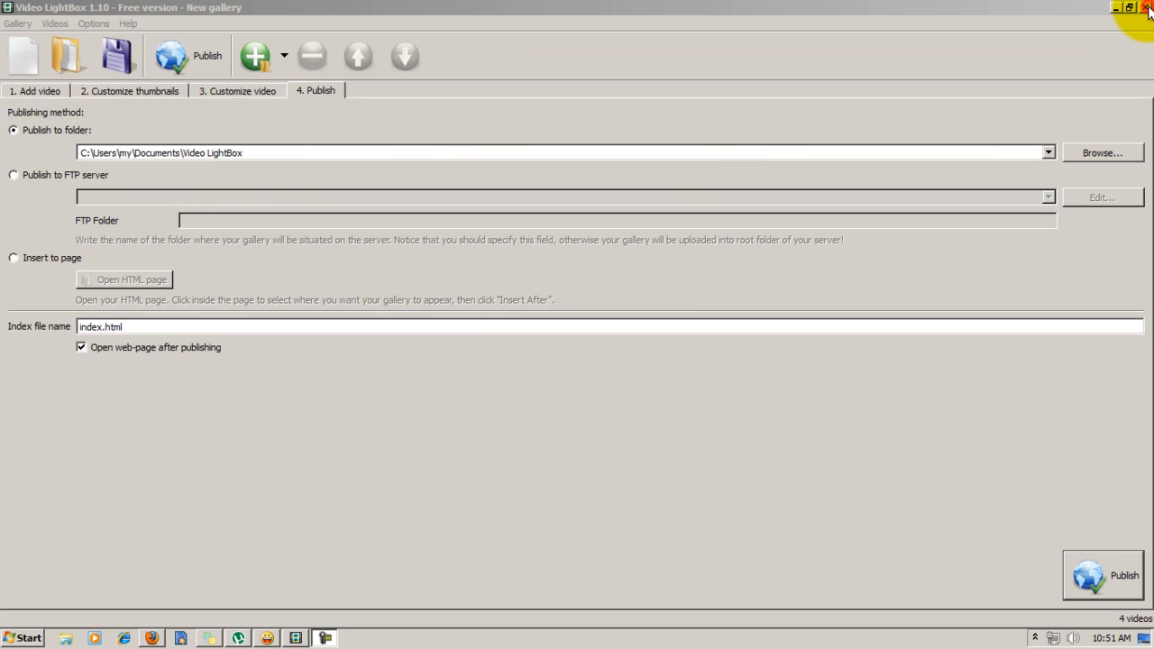
pyautogui.click(1146, 7)
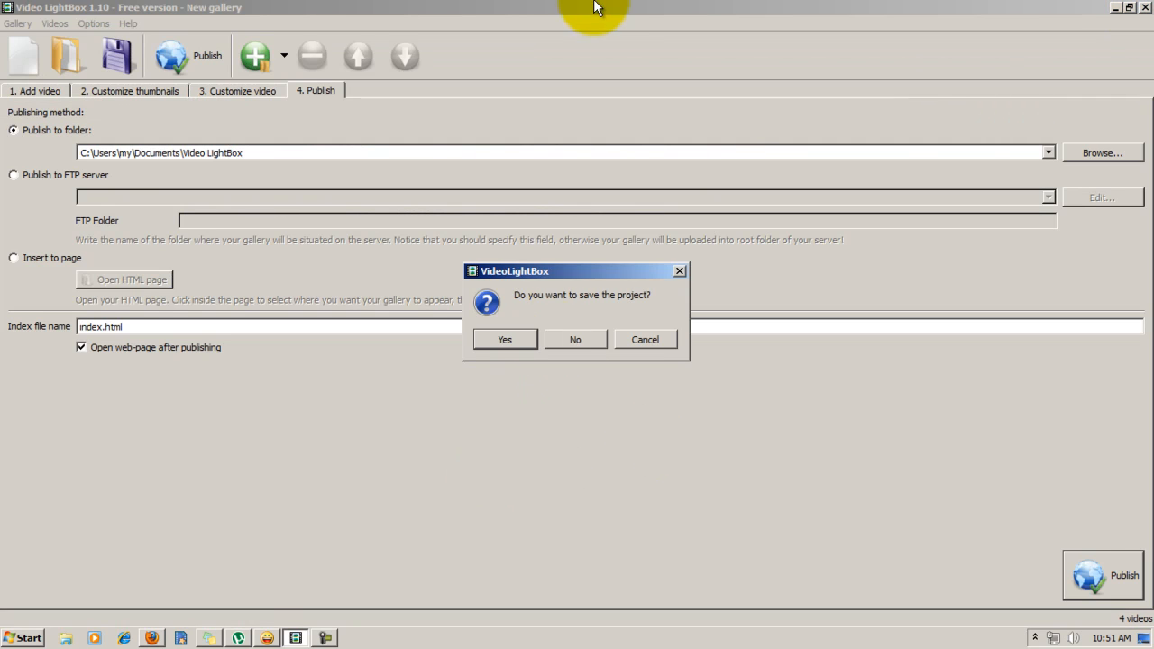
pyautogui.click(575, 339)
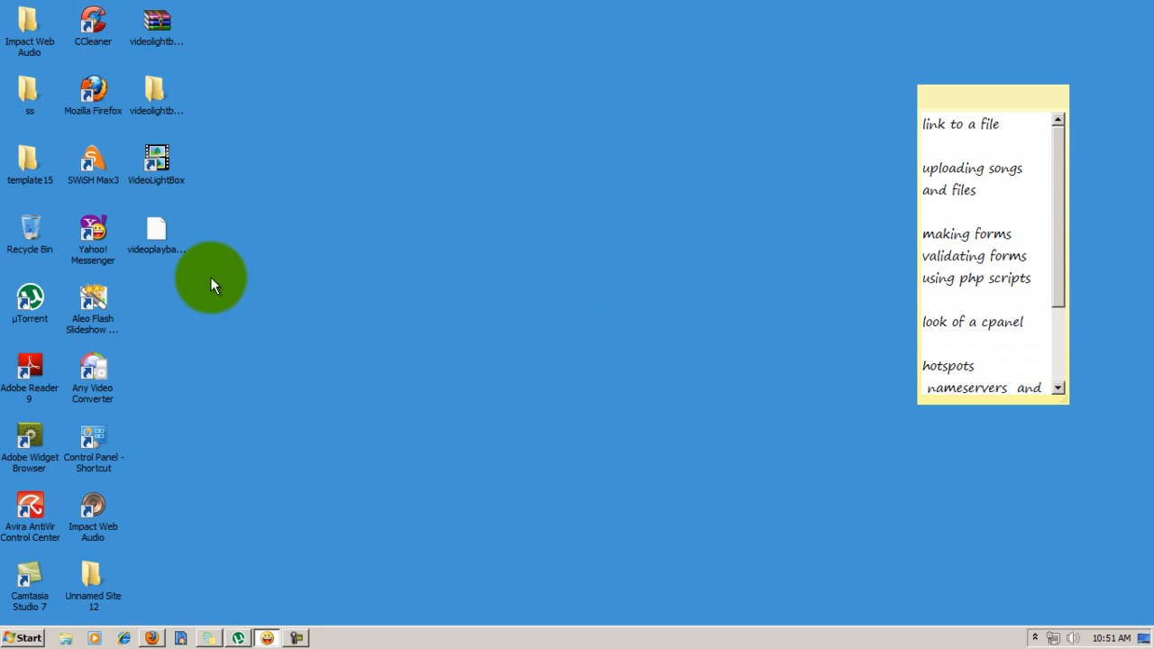
pyautogui.click(155, 158)
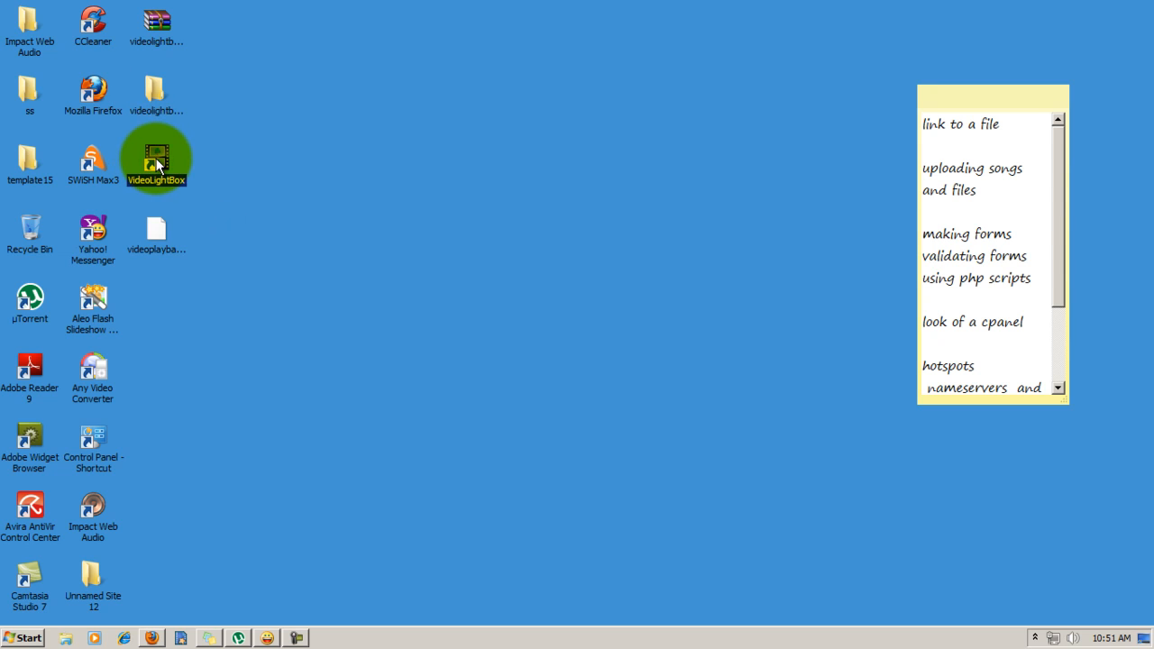
pyautogui.doubleClick(156, 155)
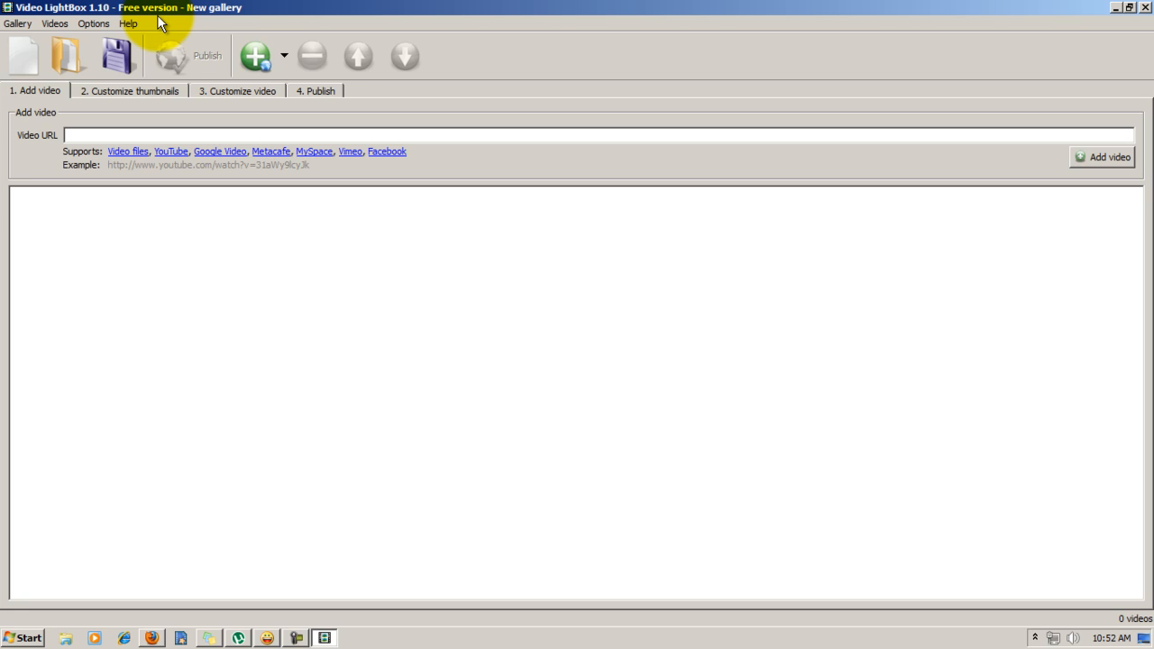
# Step: Add the whole forms folder of videos from the Videos library
pyautogui.click(284, 56)
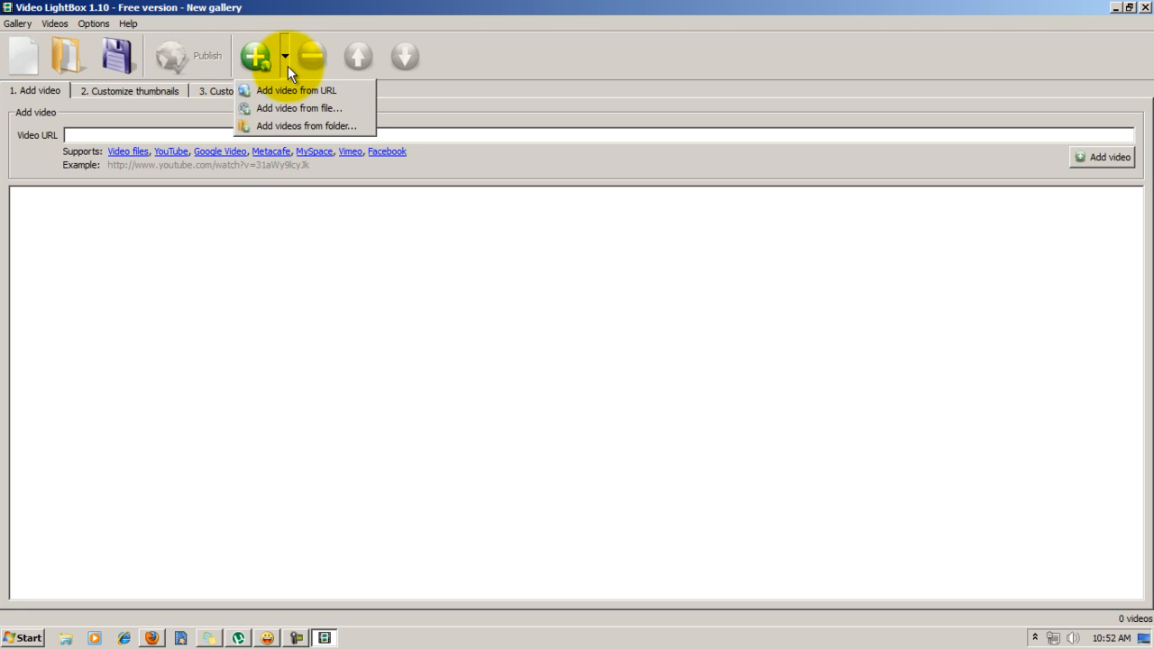
pyautogui.moveTo(295, 90)
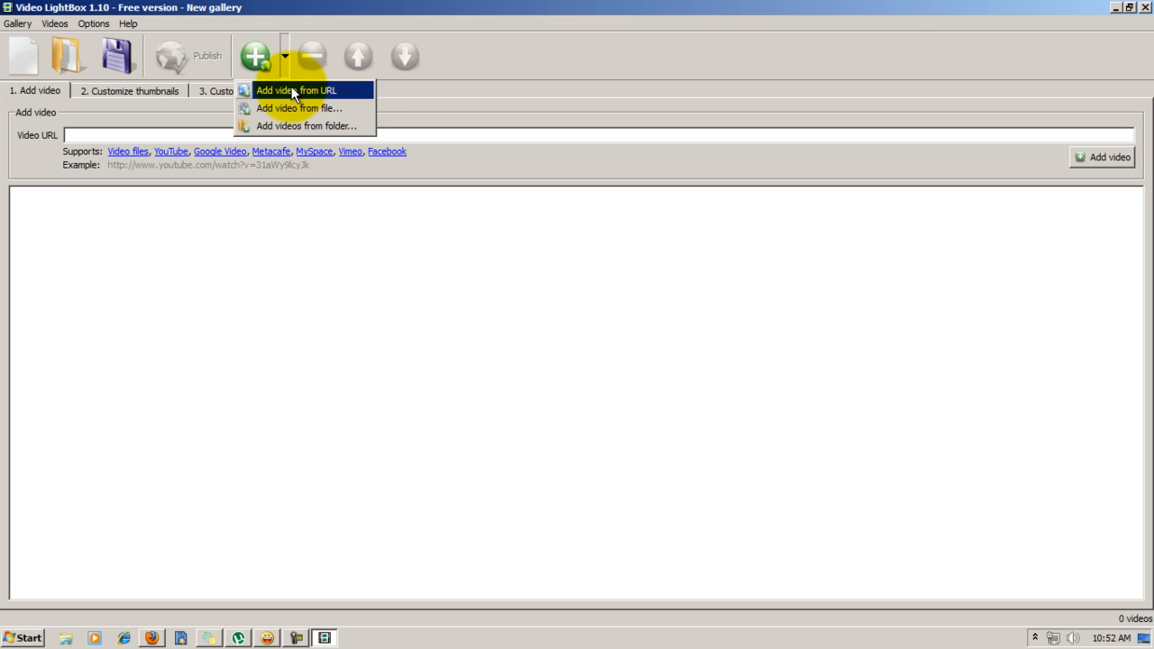
pyautogui.moveTo(307, 125)
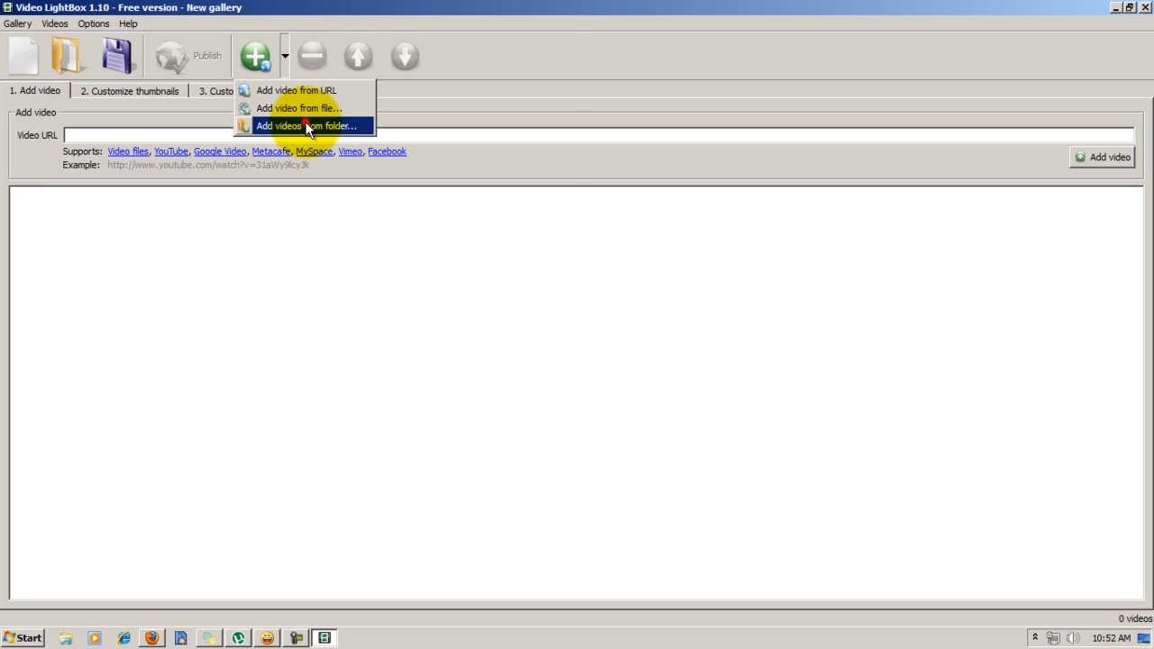
pyautogui.click(308, 125)
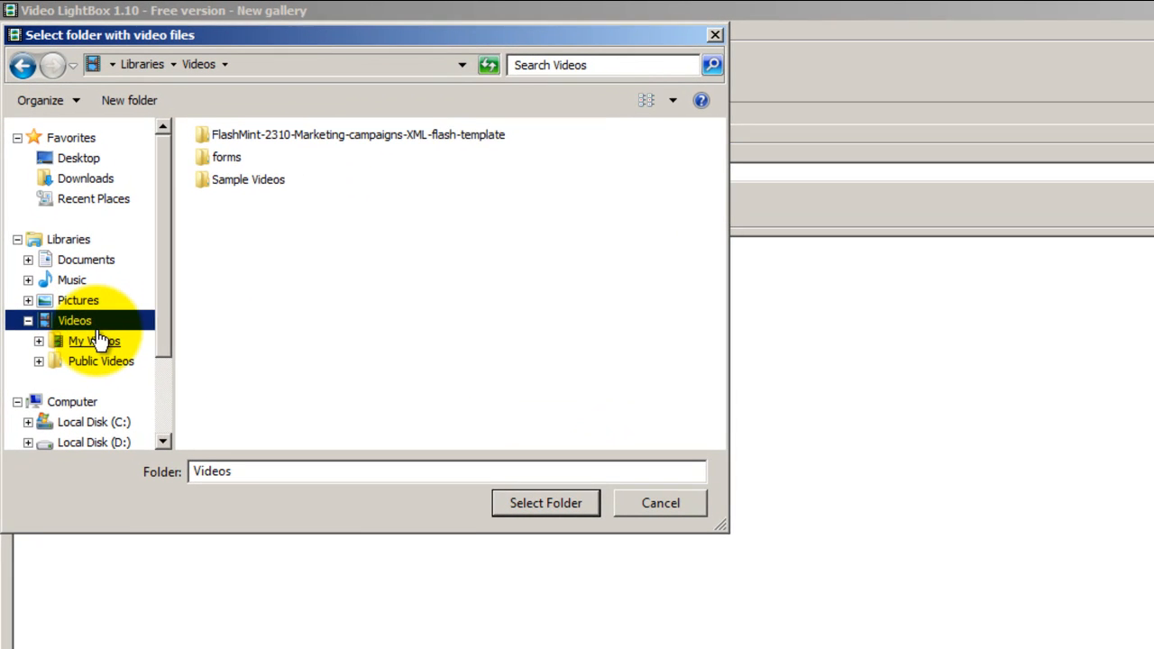
pyautogui.click(227, 157)
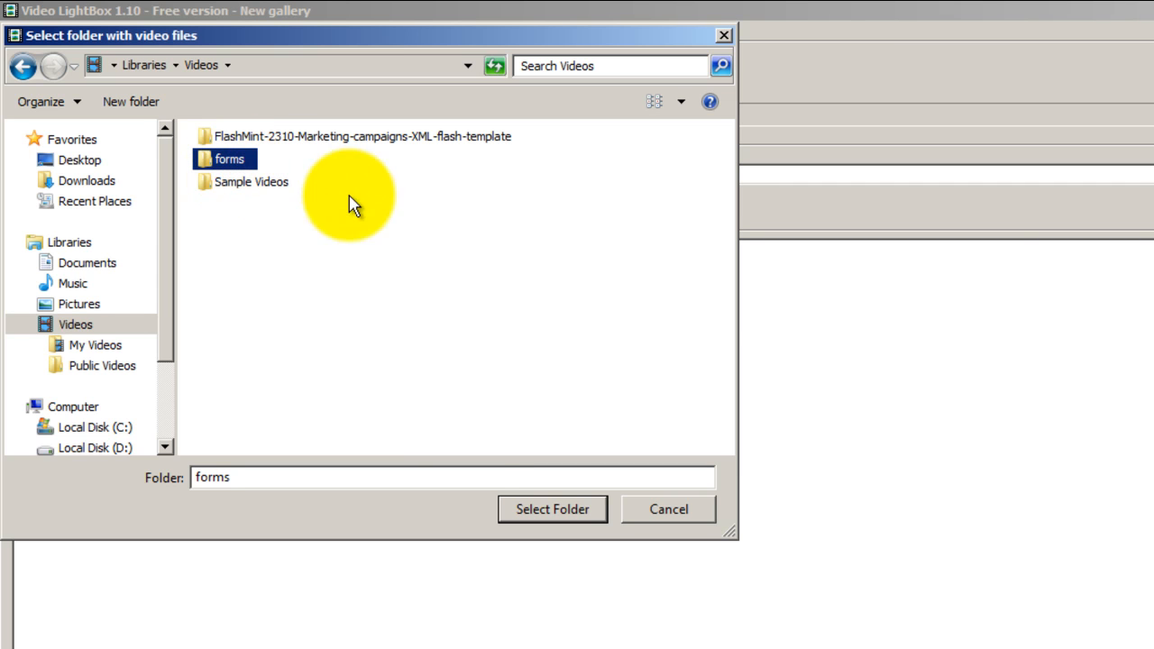
pyautogui.click(552, 510)
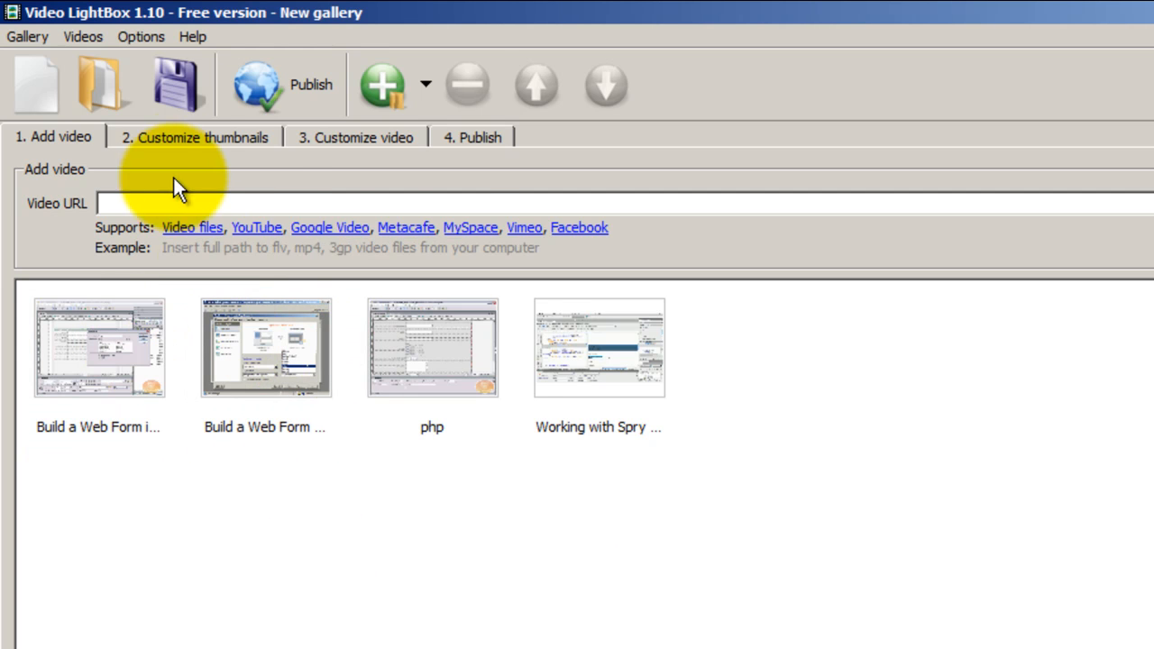
# Step: Preview Round Window, Simple HTML Frame, Sticky Notes, Vista and Polaroid, then choose Round Frame
pyautogui.click(195, 137)
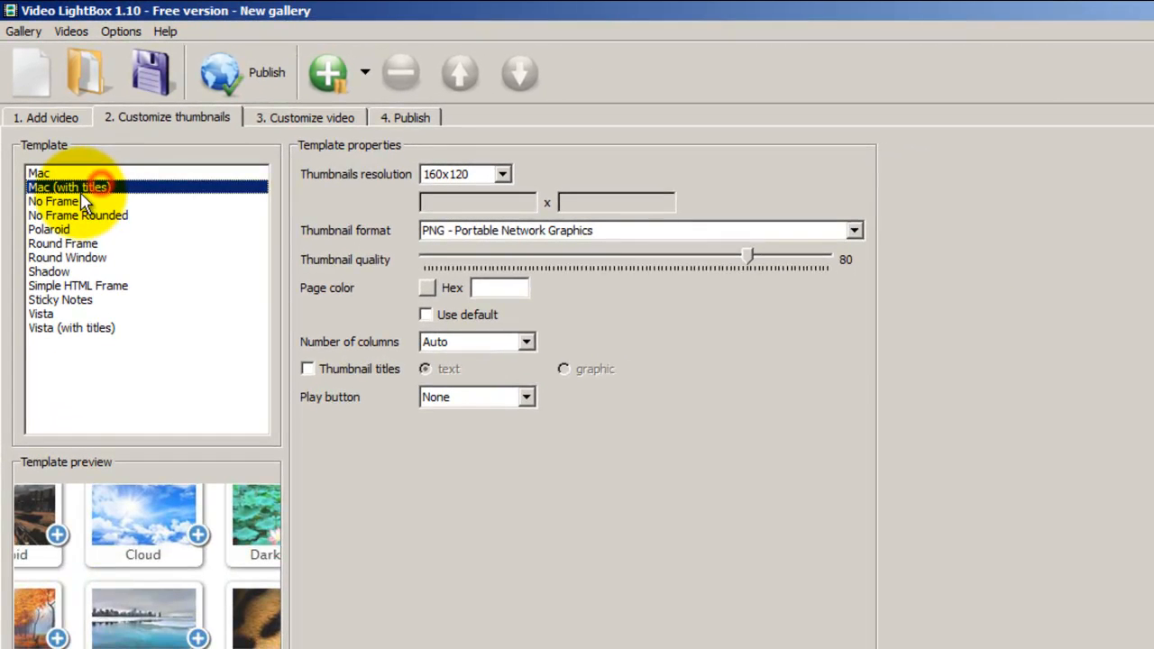
pyautogui.click(67, 258)
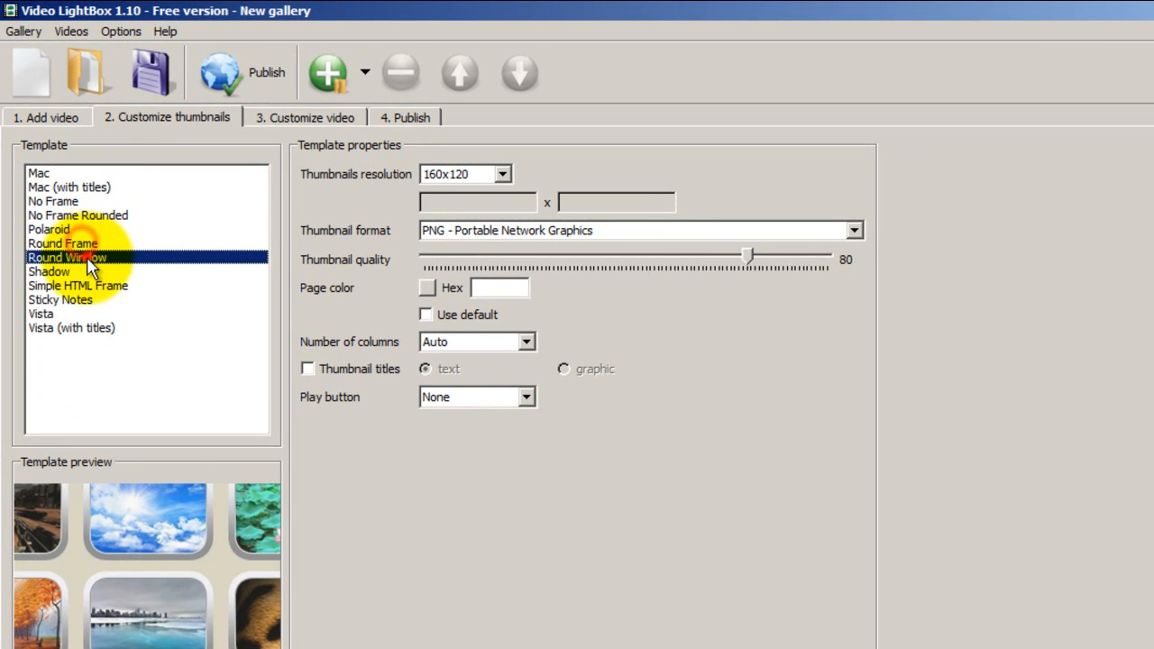
pyautogui.click(77, 286)
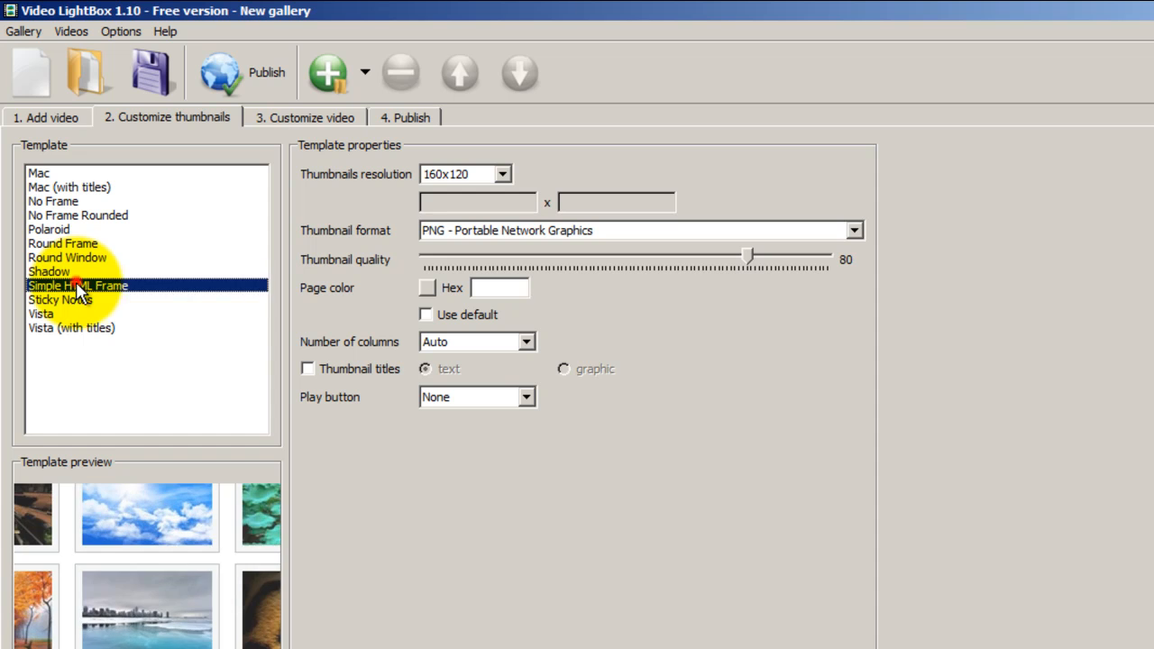
pyautogui.click(60, 299)
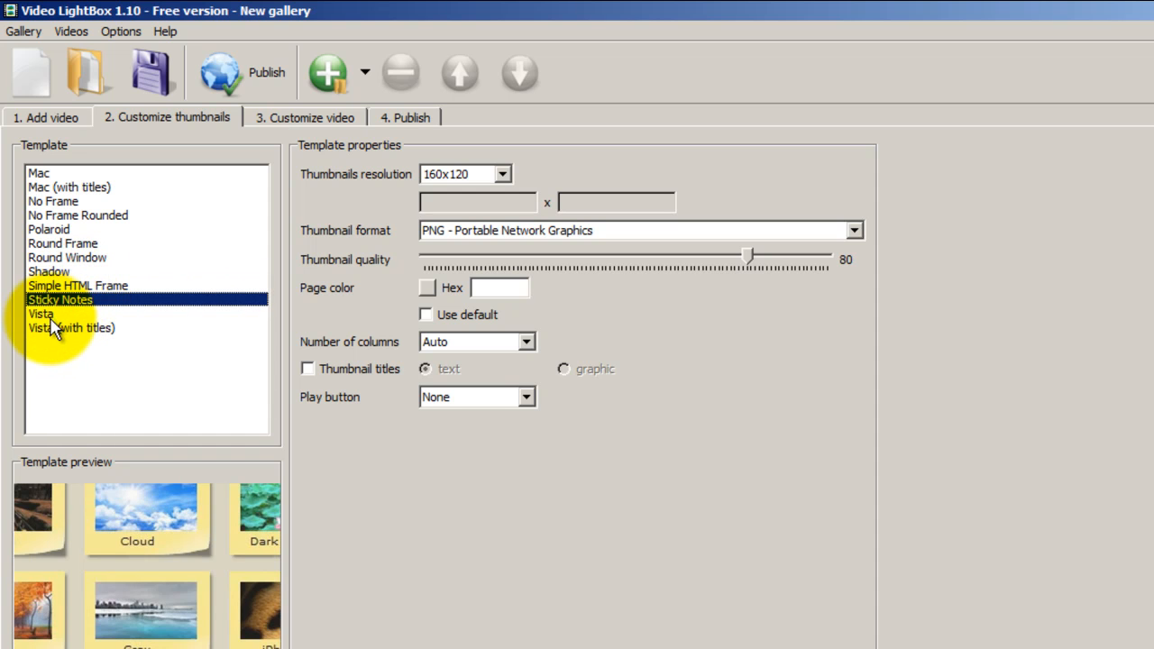
pyautogui.click(41, 314)
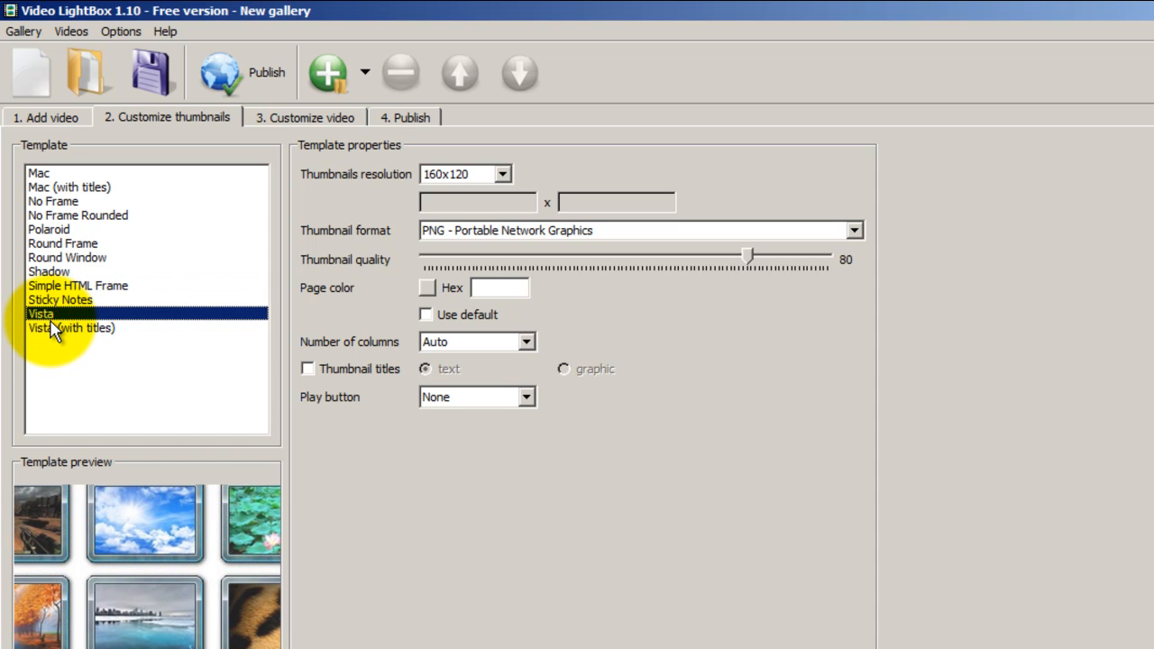
pyautogui.click(49, 228)
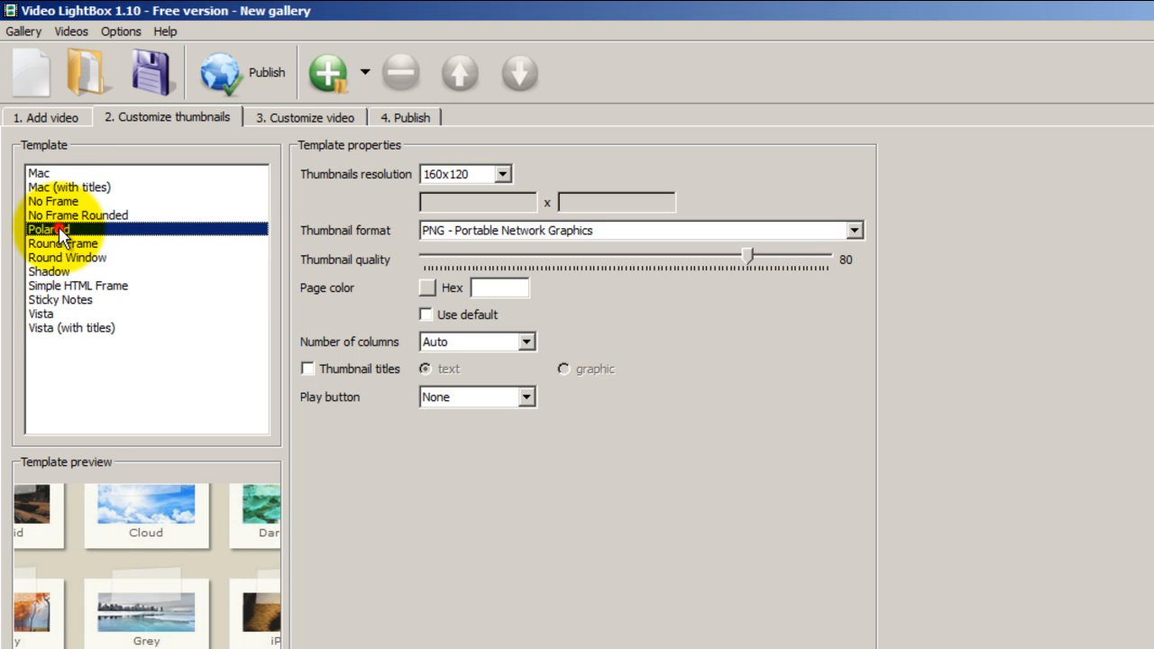
pyautogui.click(62, 243)
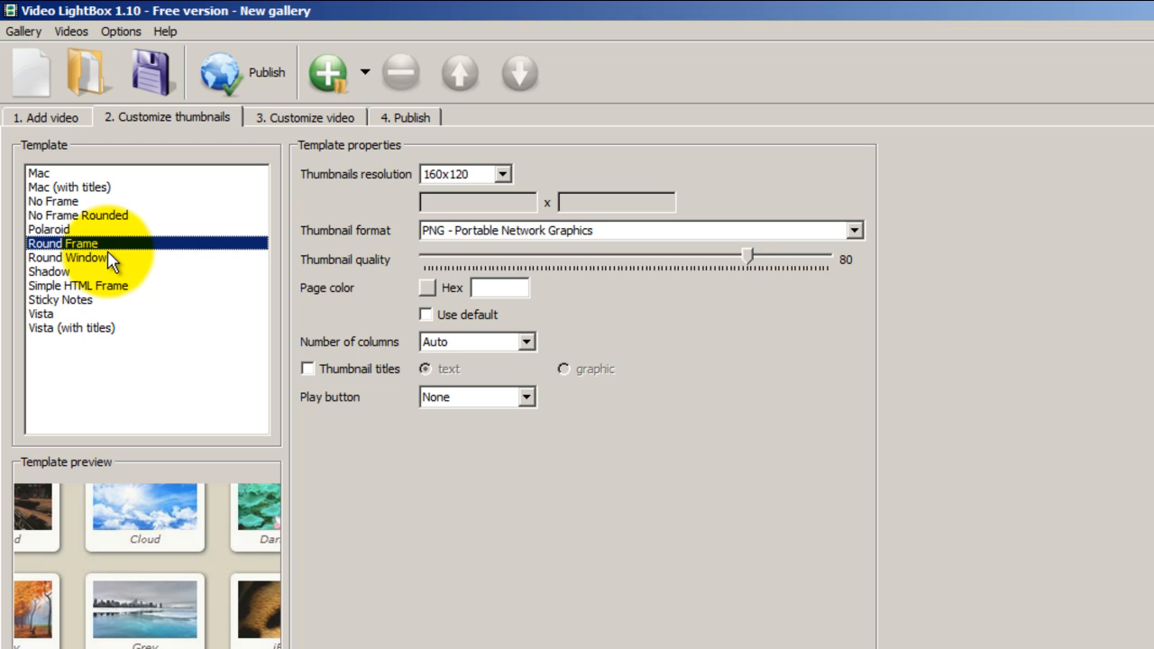
pyautogui.moveTo(173, 268)
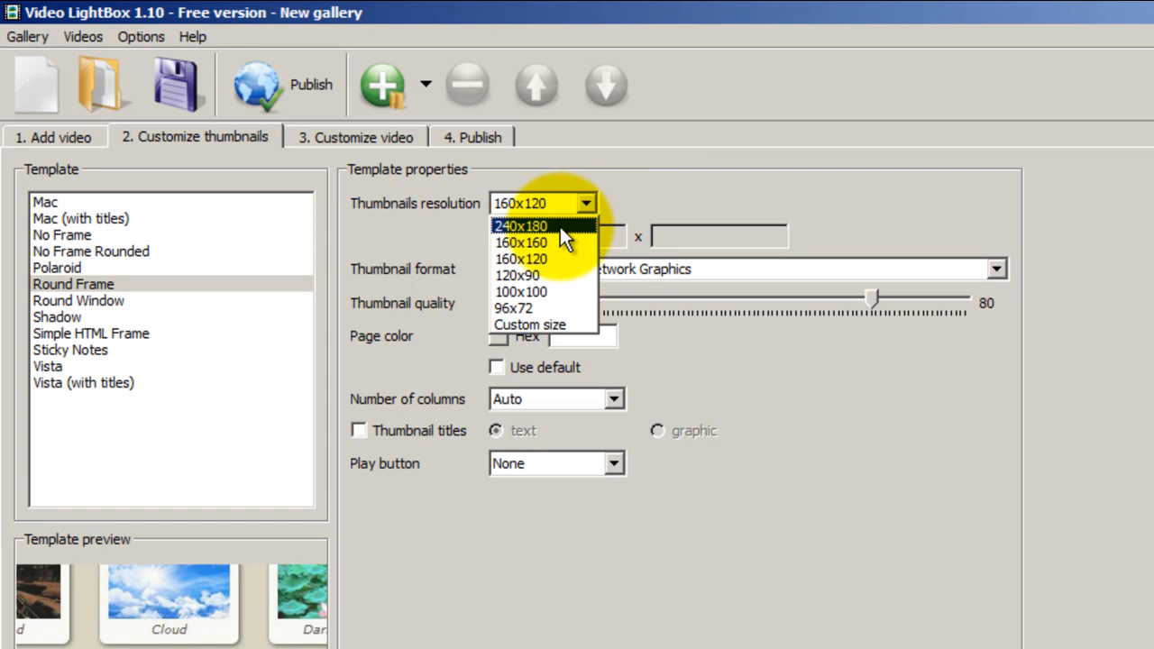
# Step: Make thumbnails 240x180 and set the page colour Hex value to f0f0f0
pyautogui.click(521, 225)
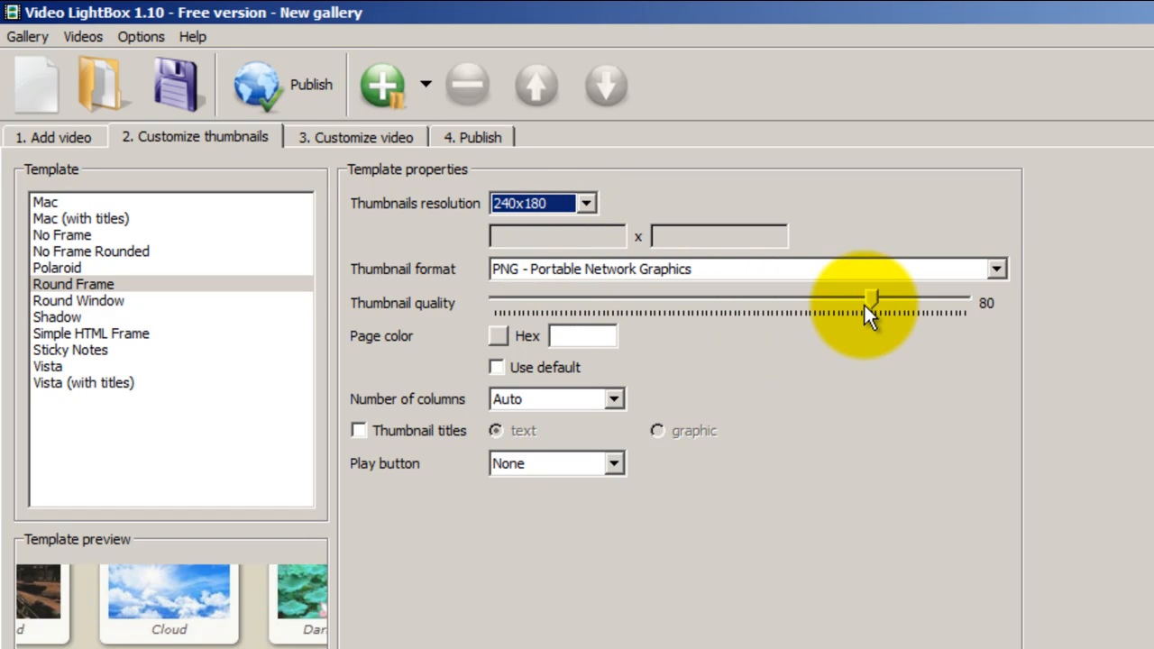
pyautogui.moveTo(717, 365)
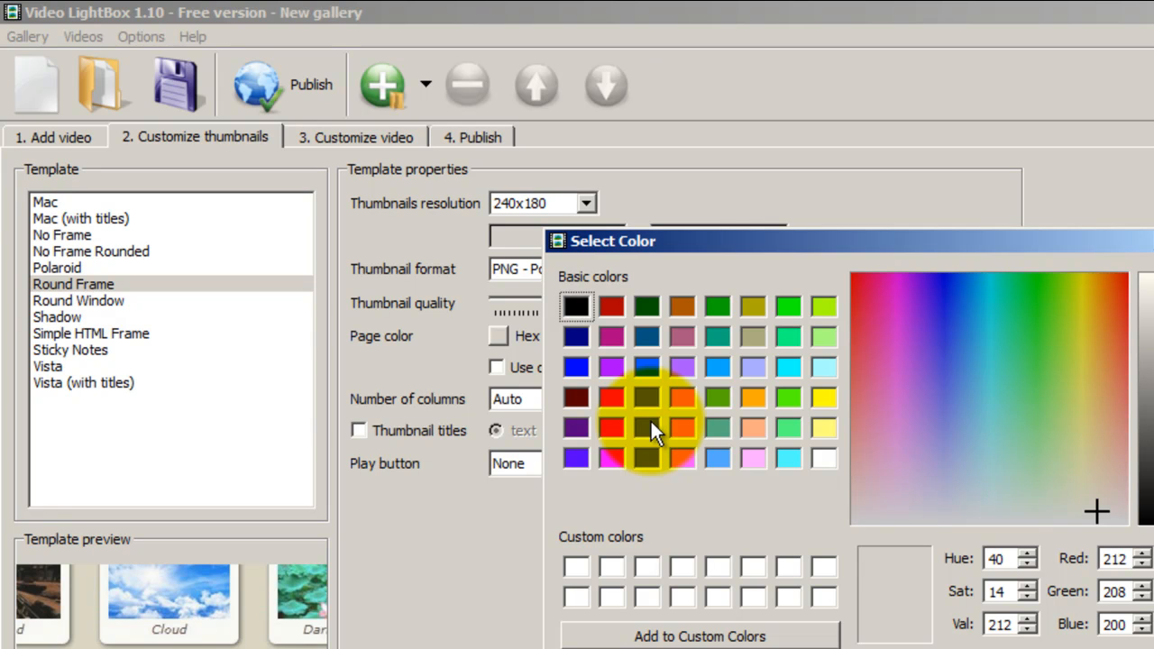
pyautogui.moveTo(784, 460)
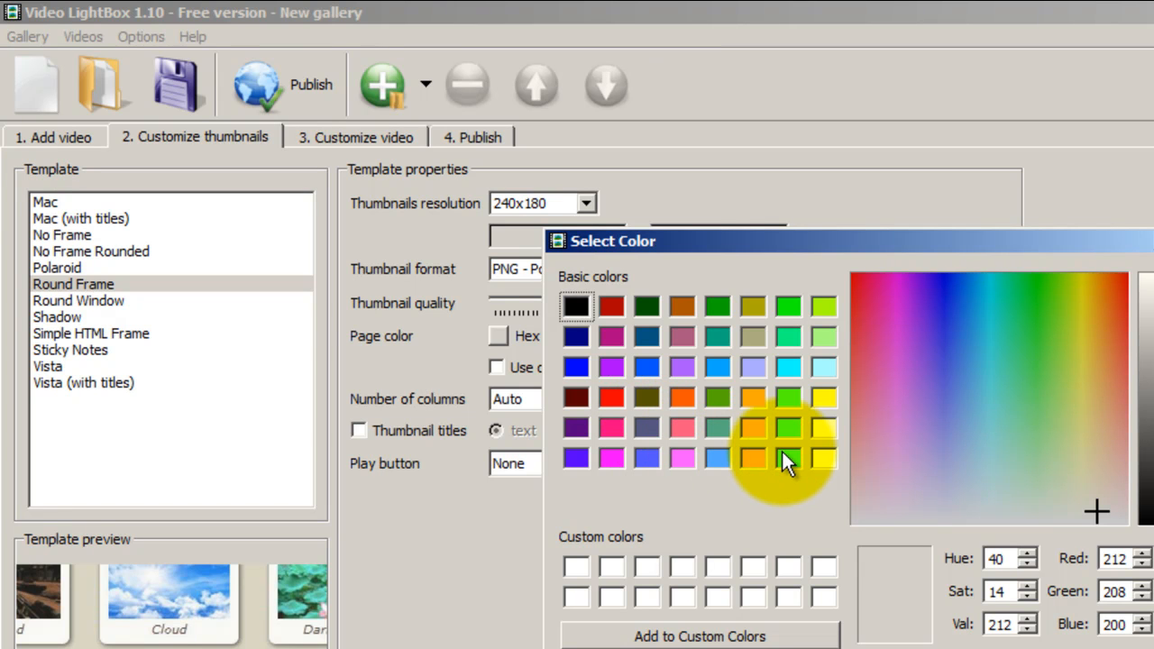
pyautogui.moveTo(789, 473)
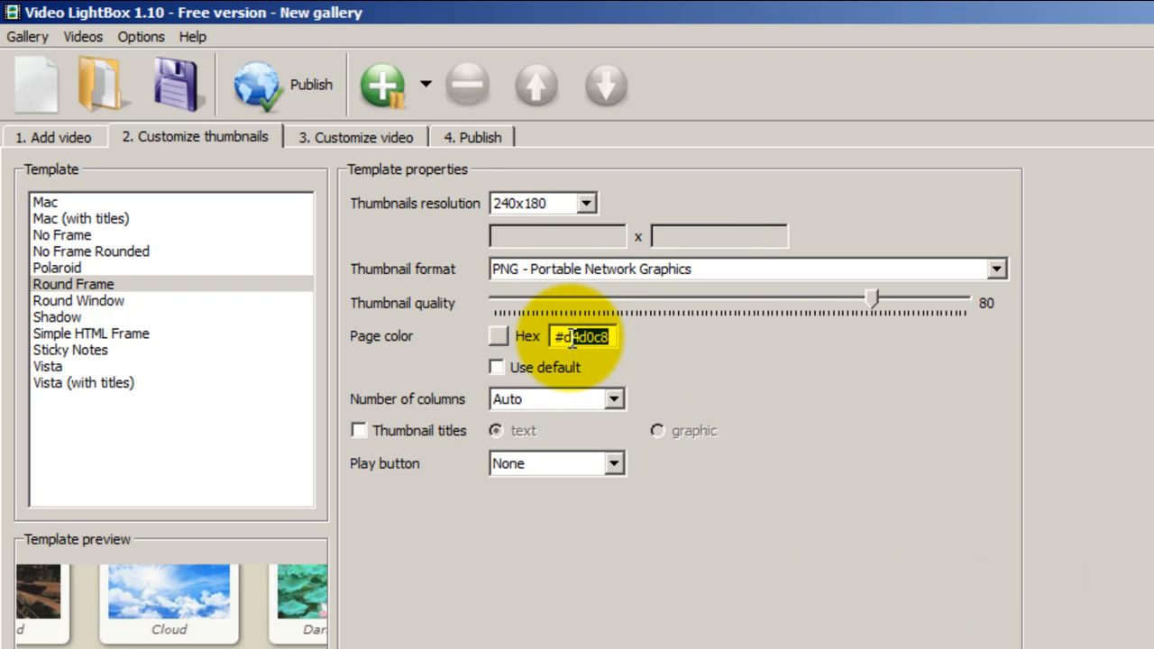
pyautogui.write('#ff')
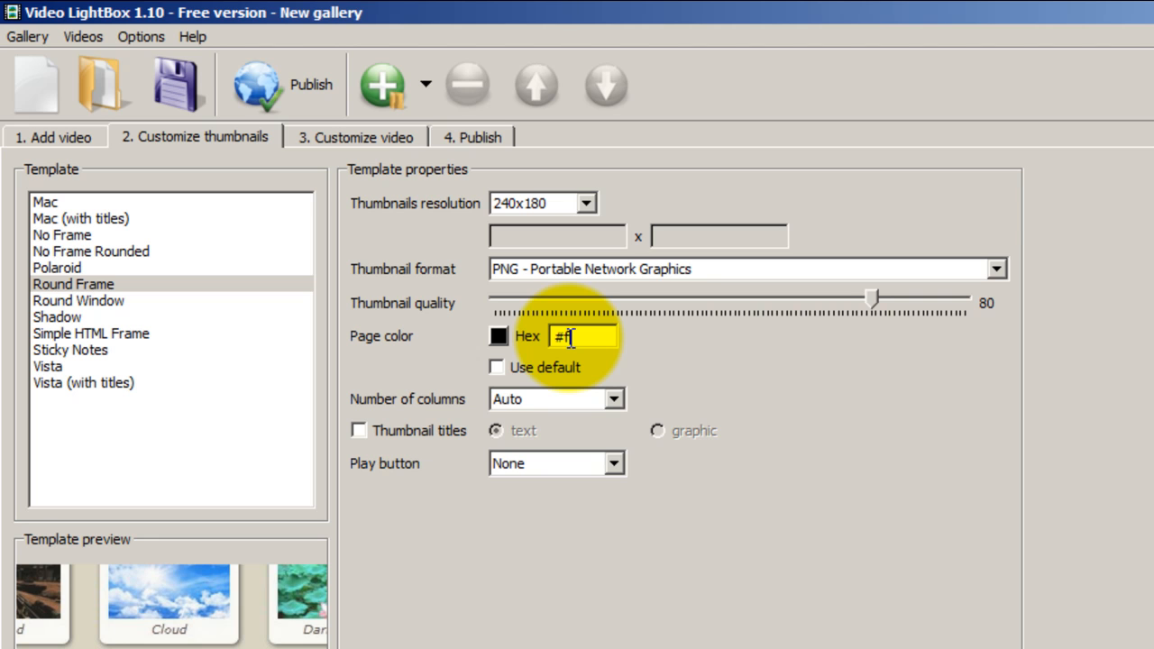
pyautogui.write('ff')
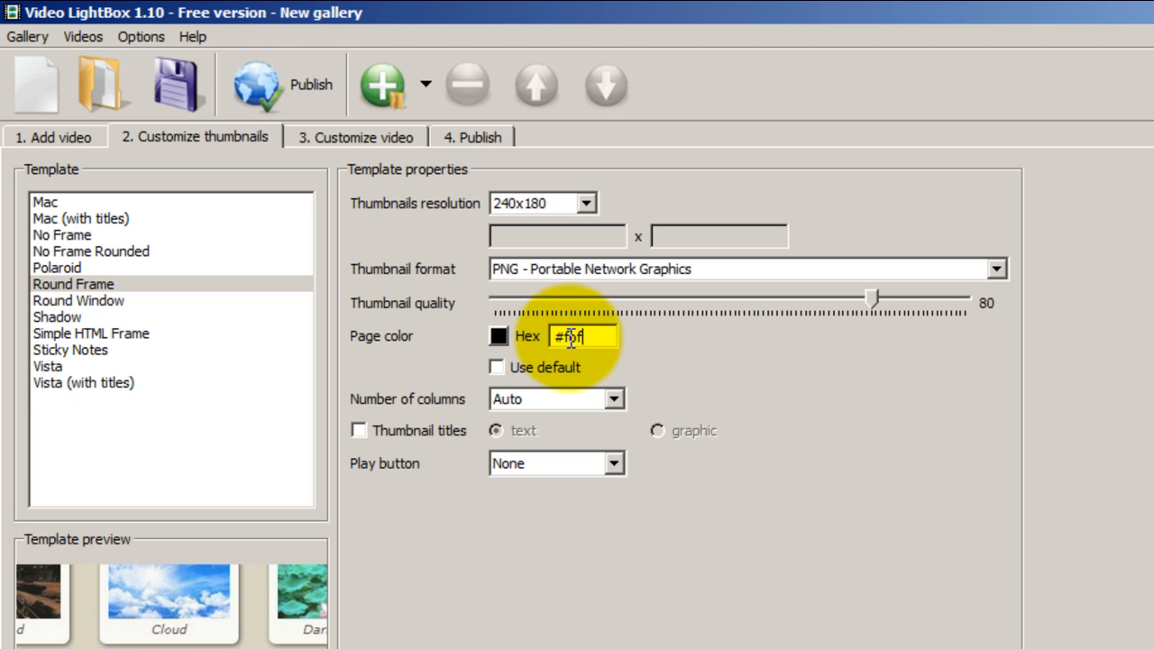
pyautogui.write('fofofo')
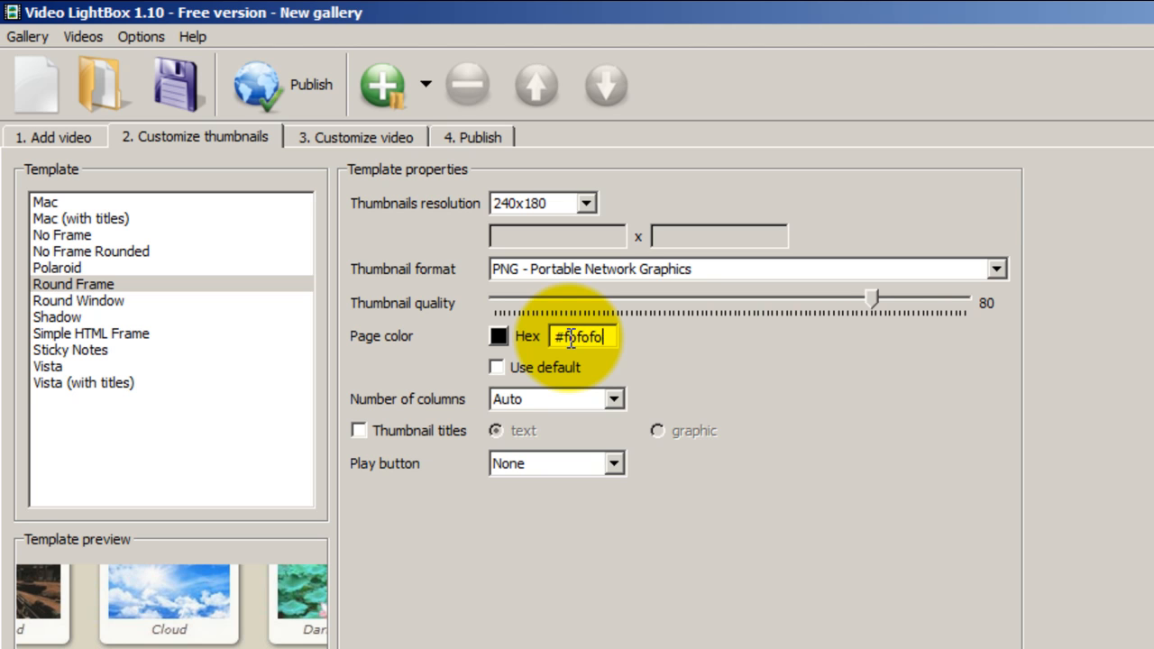
pyautogui.press('BackSpace')
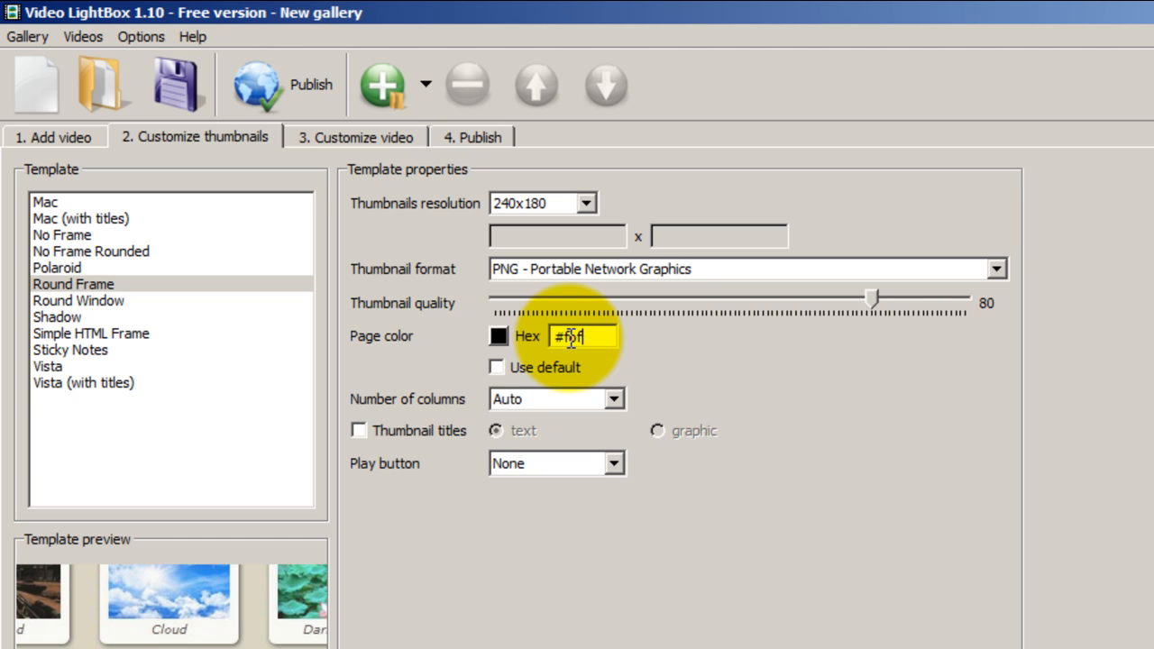
pyautogui.press('BackSpace')
pyautogui.write('0f0')
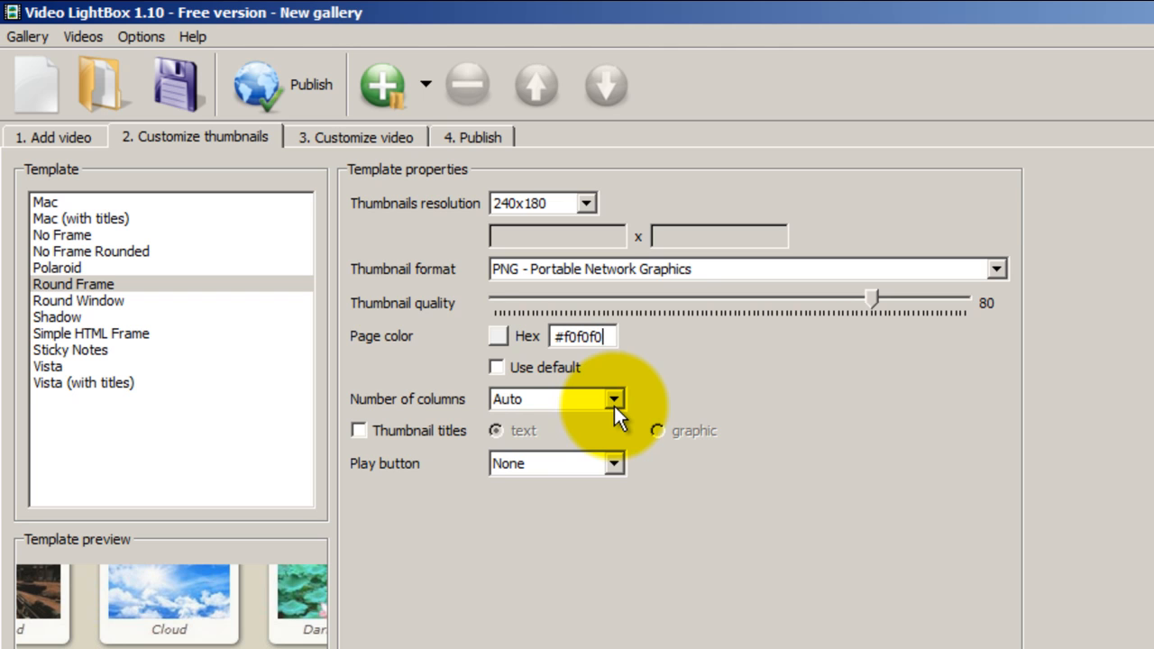
# Step: Keep columns at Auto, turn on text thumbnail titles, and add the round play button
pyautogui.click(614, 399)
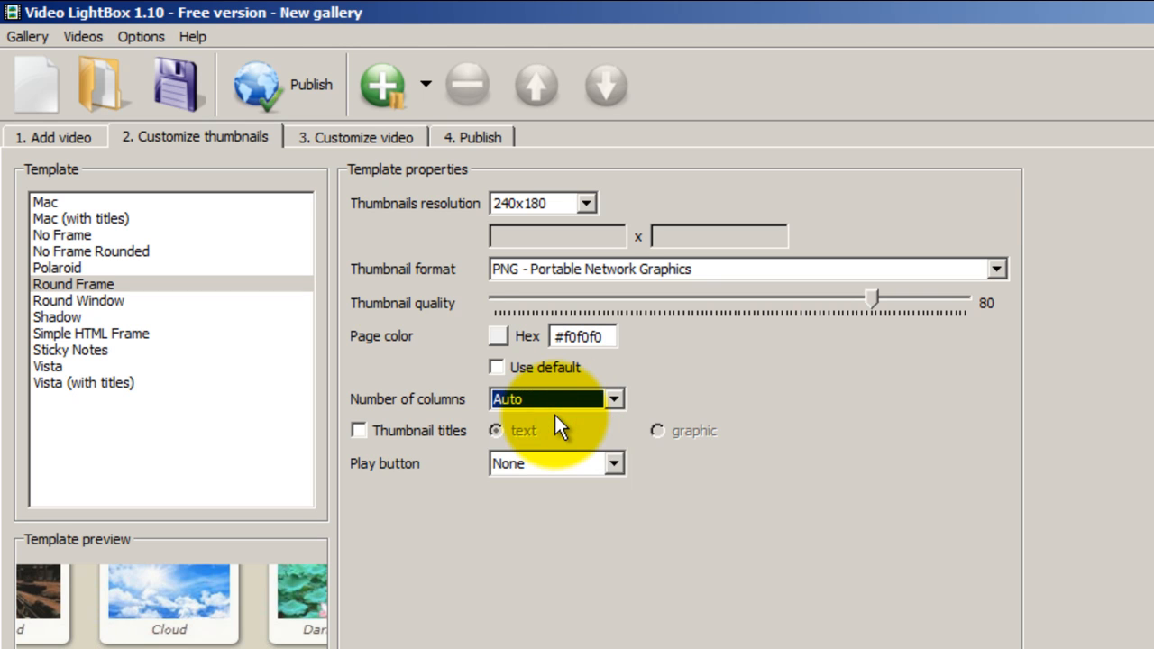
pyautogui.click(358, 430)
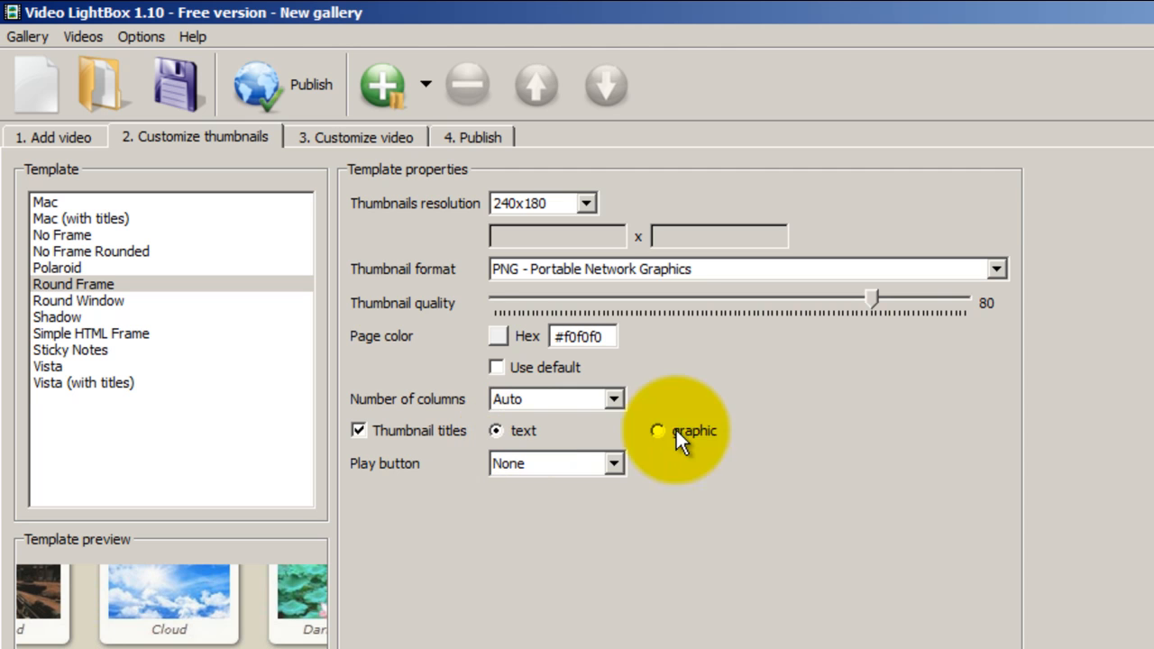
pyautogui.click(614, 463)
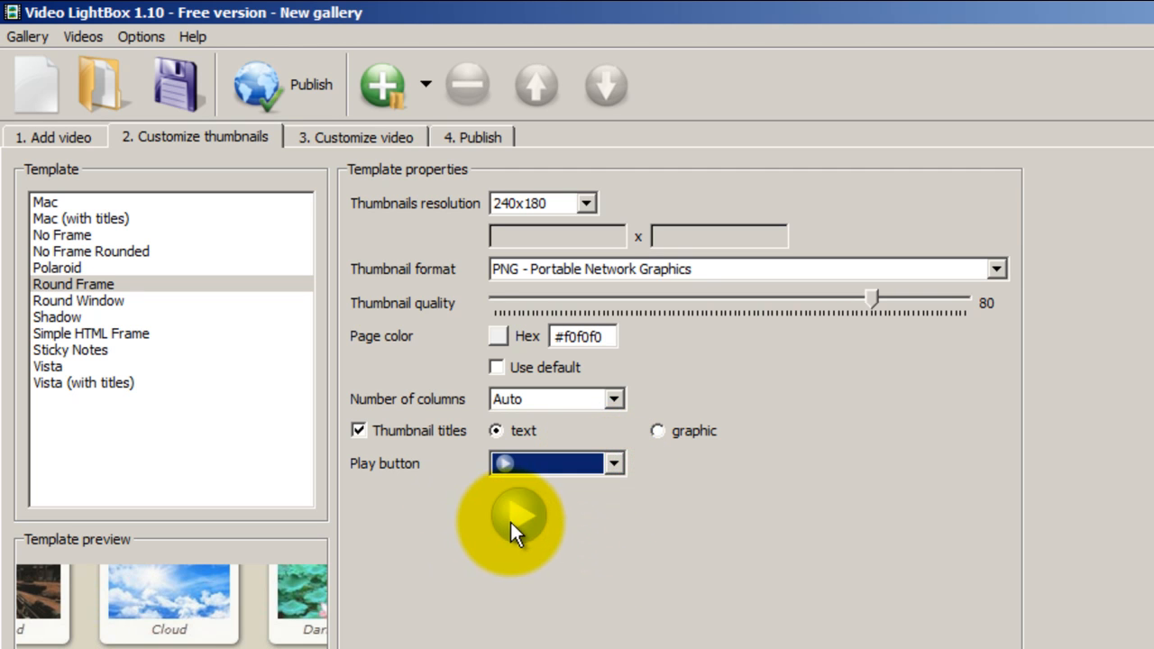
pyautogui.click(356, 136)
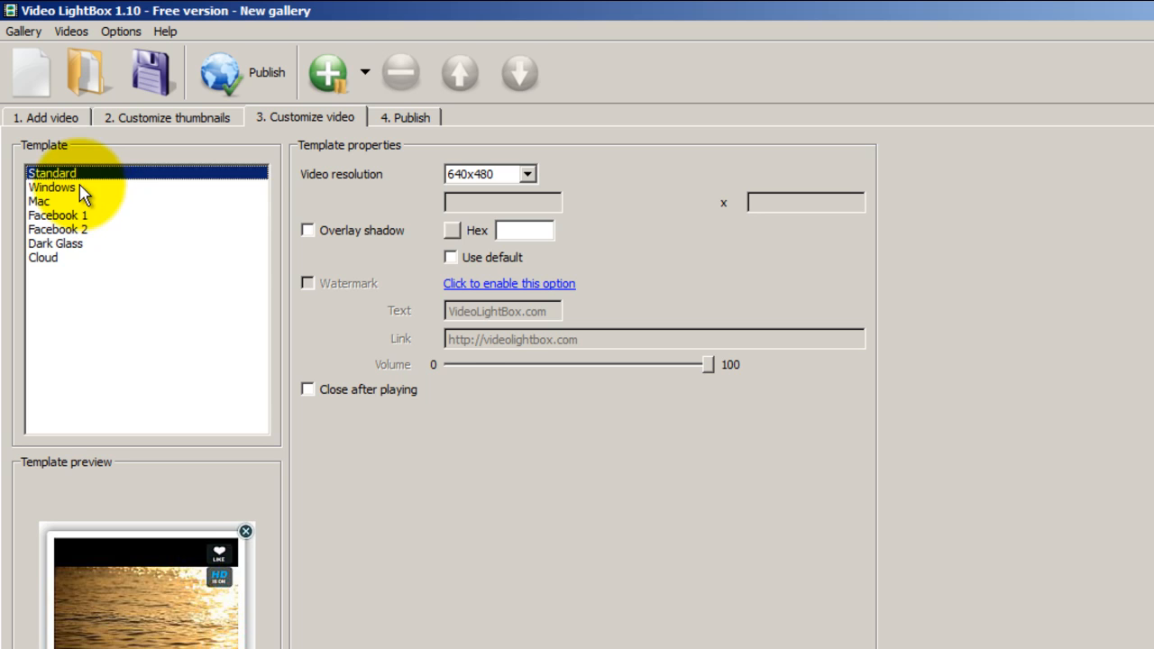
# Step: Use the Windows player template at 480x360 with overlay shadow on
pyautogui.click(52, 187)
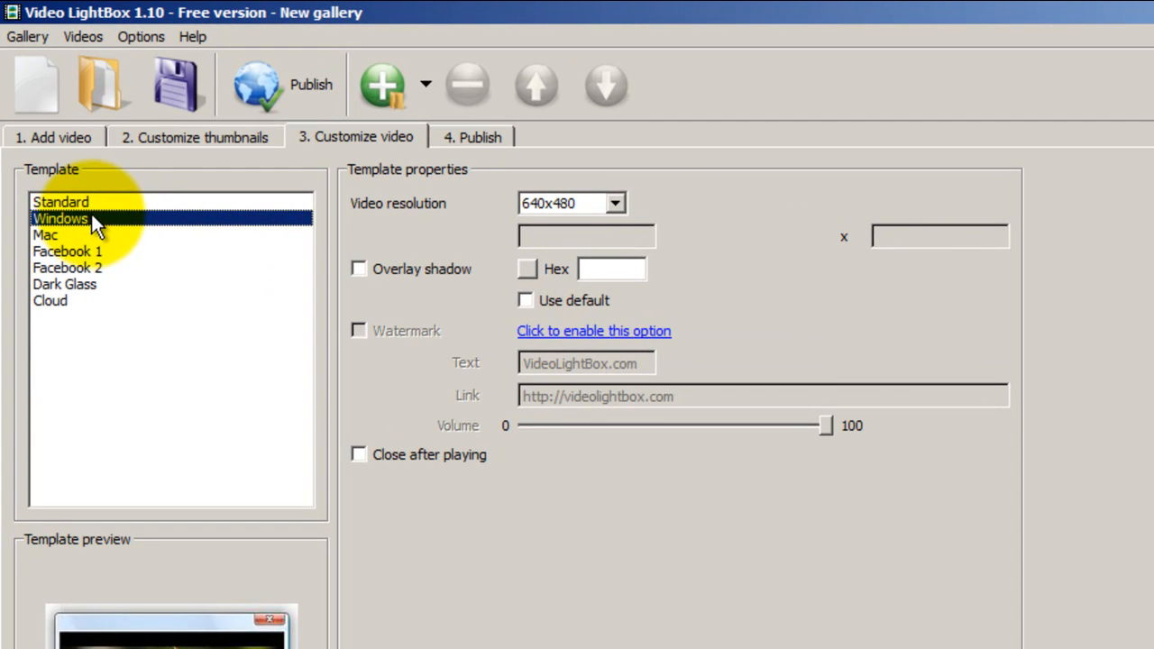
pyautogui.click(615, 203)
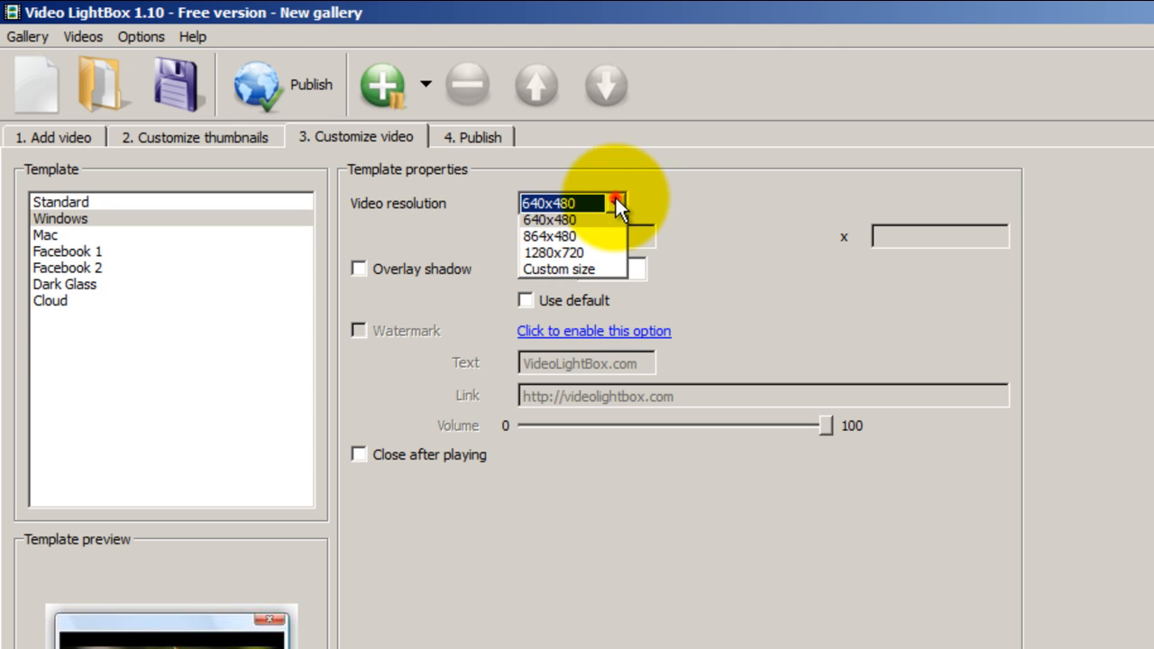
pyautogui.click(619, 203)
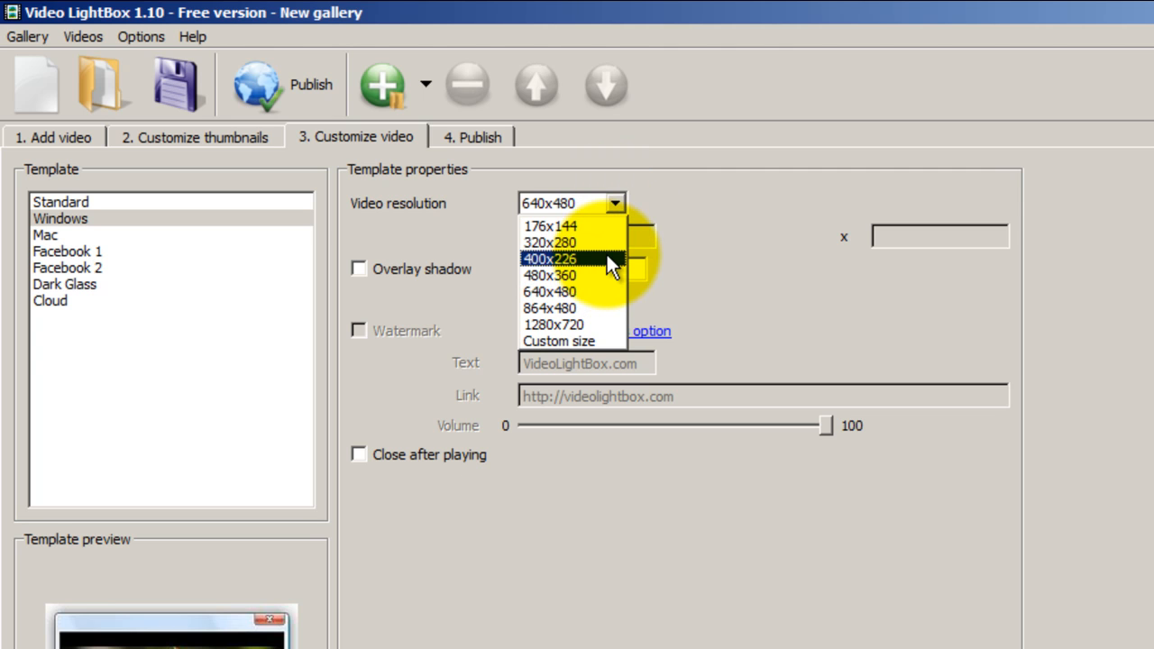
pyautogui.moveTo(603, 275)
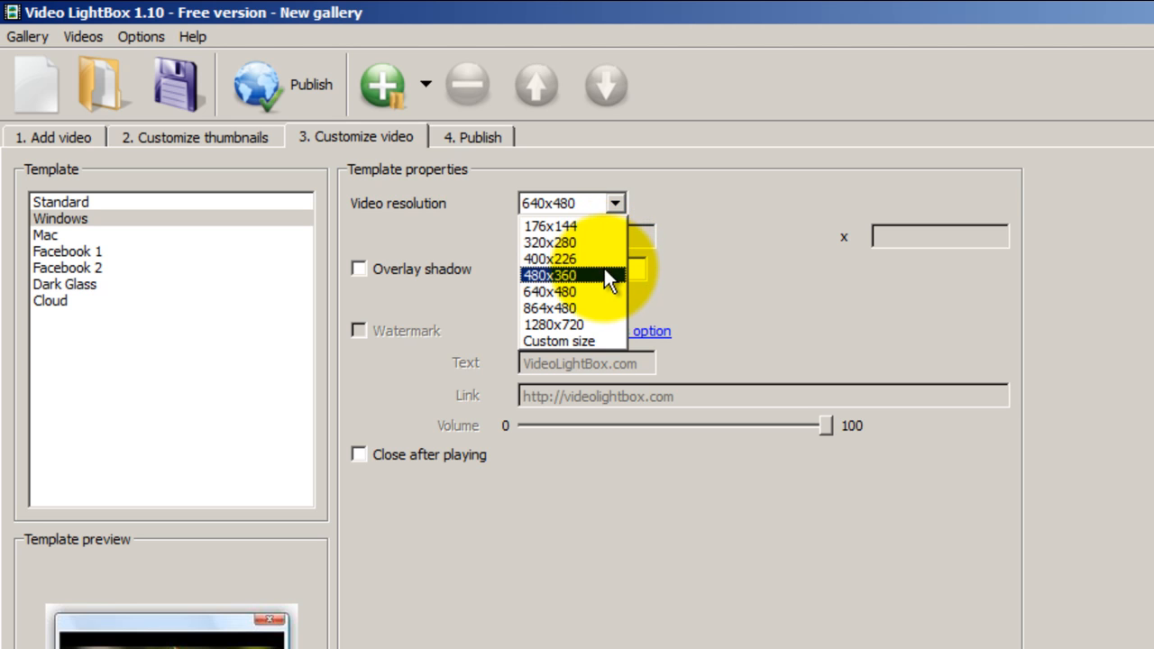
pyautogui.click(548, 275)
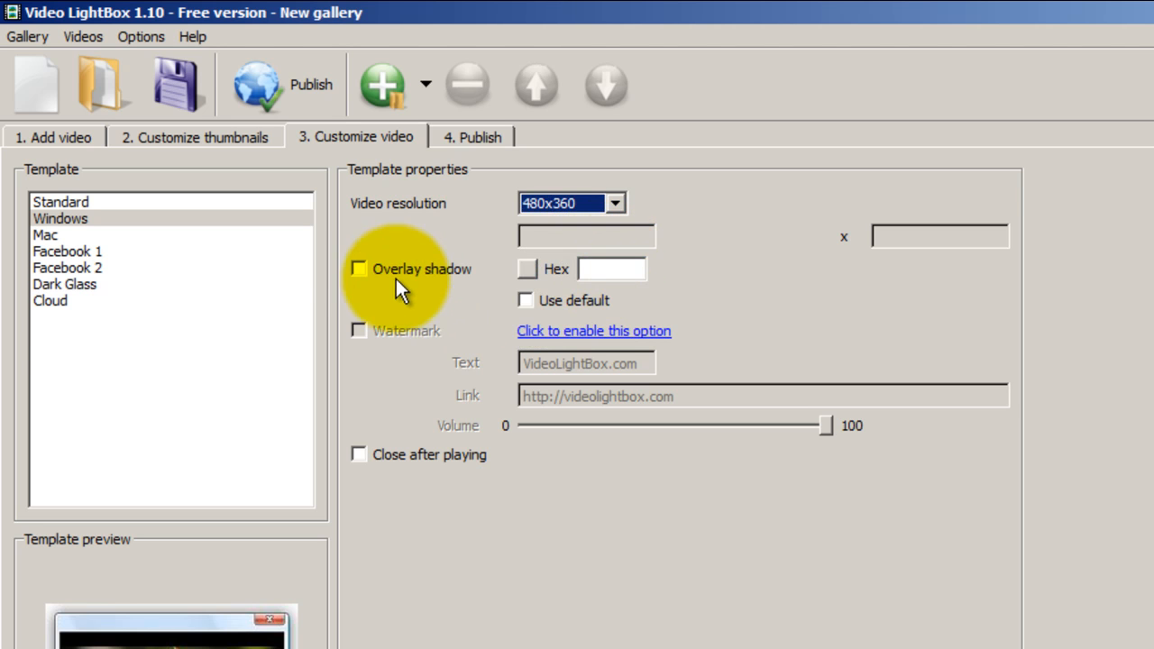
pyautogui.click(359, 268)
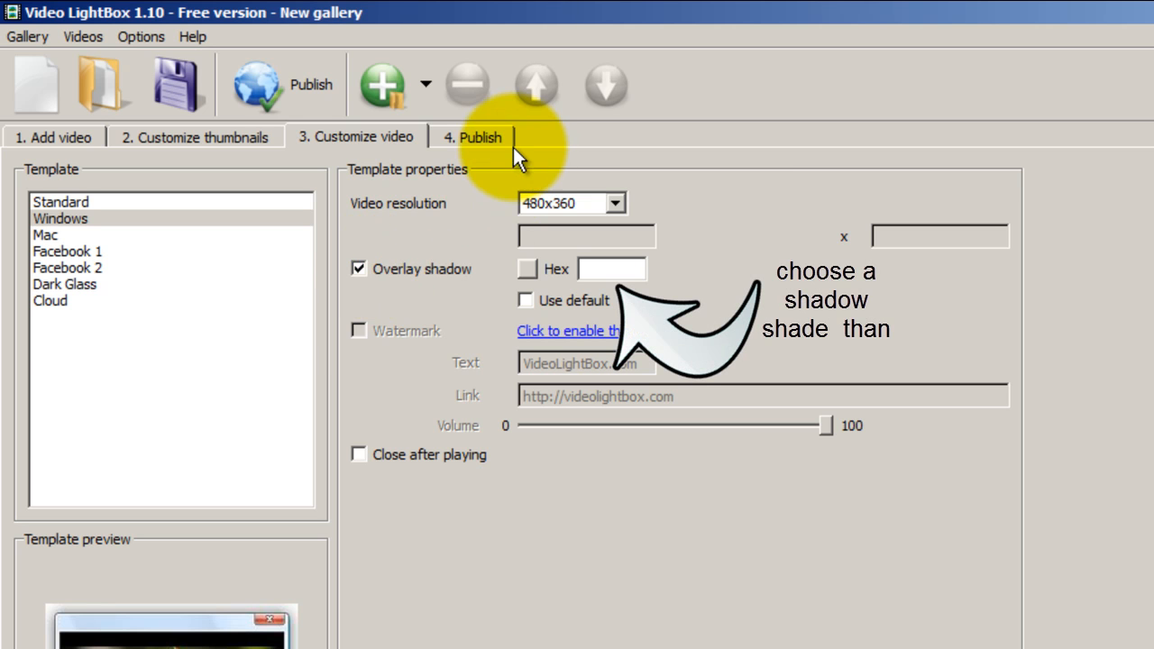
# Step: Publish the gallery to the local folder with index.html
pyautogui.click(474, 136)
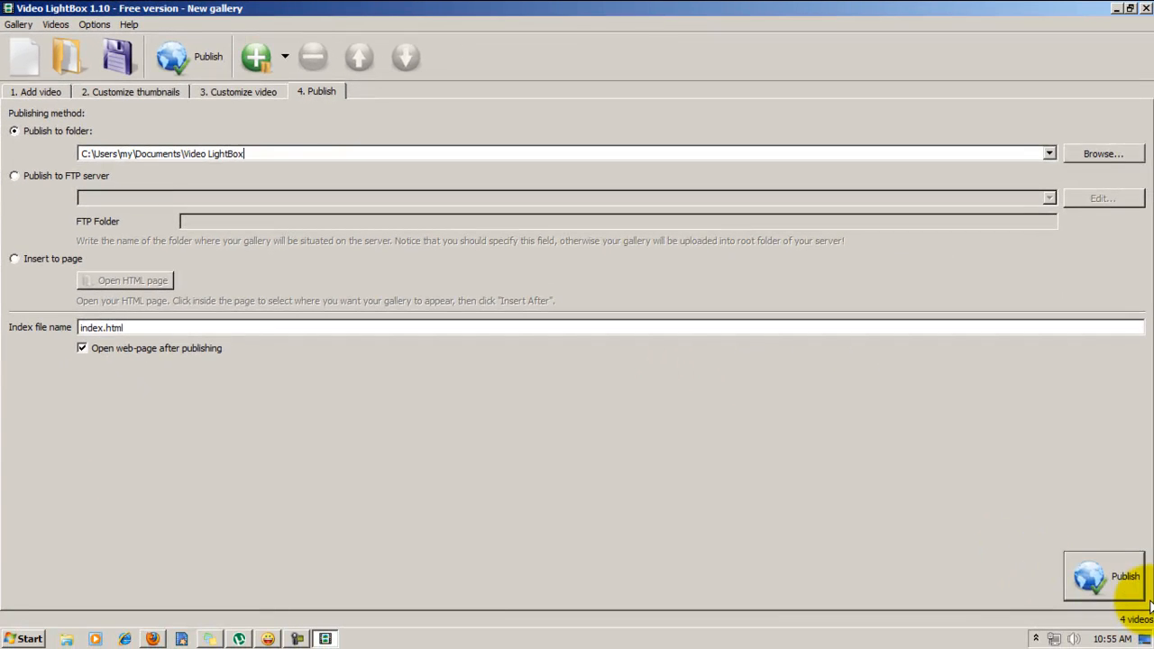
pyautogui.moveTo(1132, 594)
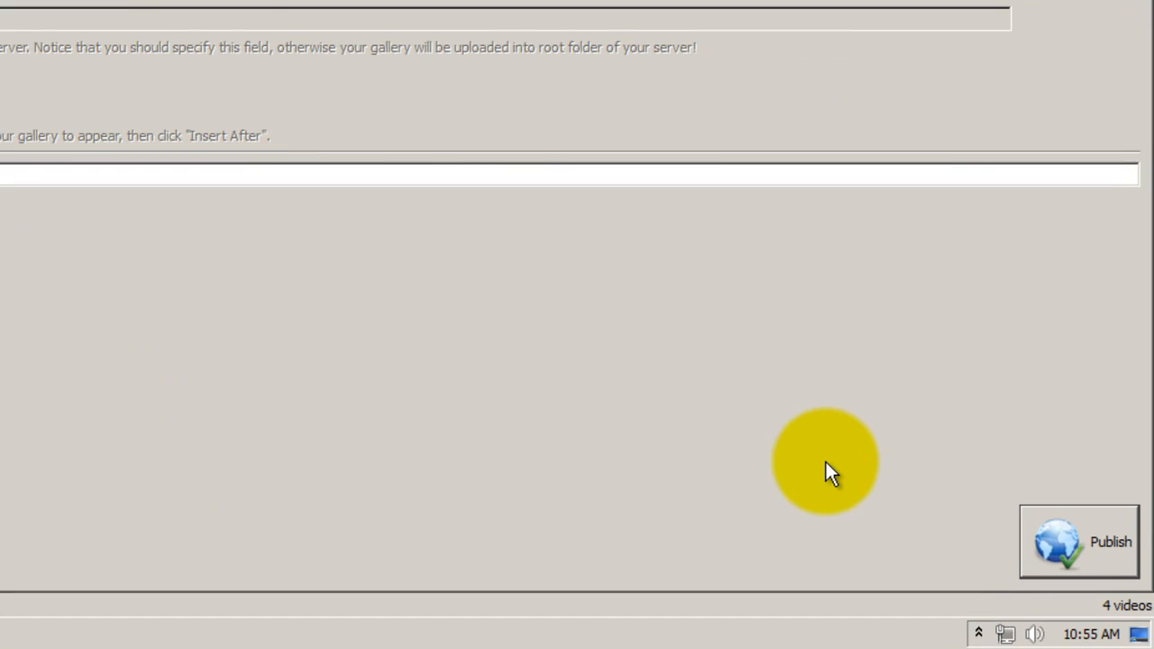
pyautogui.moveTo(1121, 539)
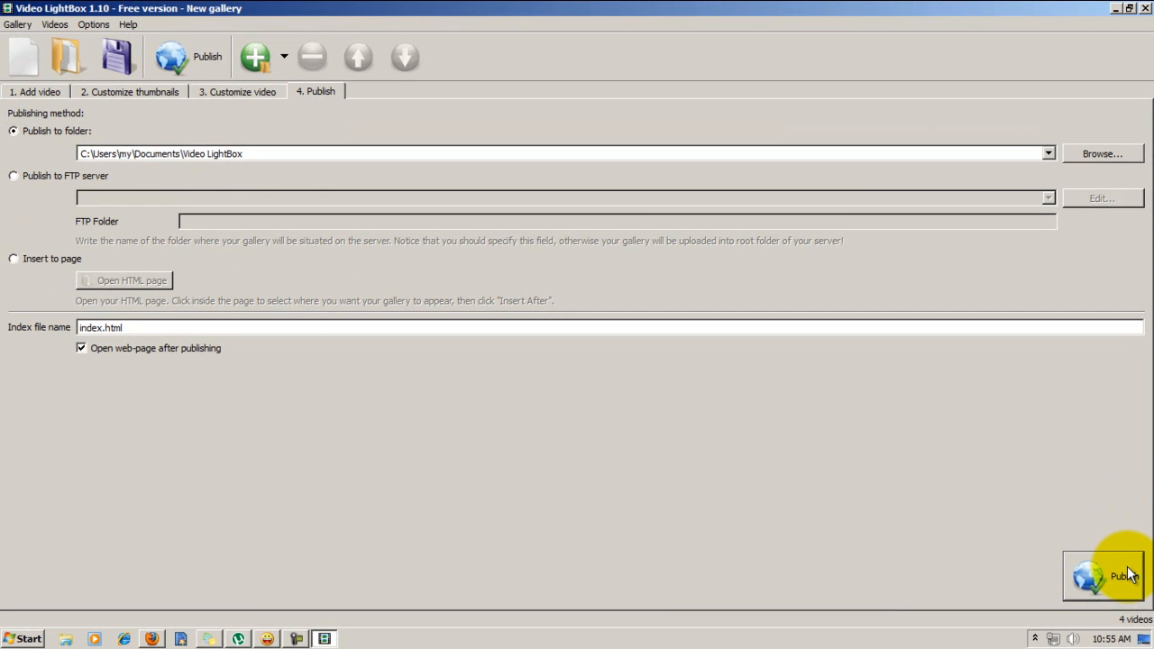
pyautogui.click(1103, 575)
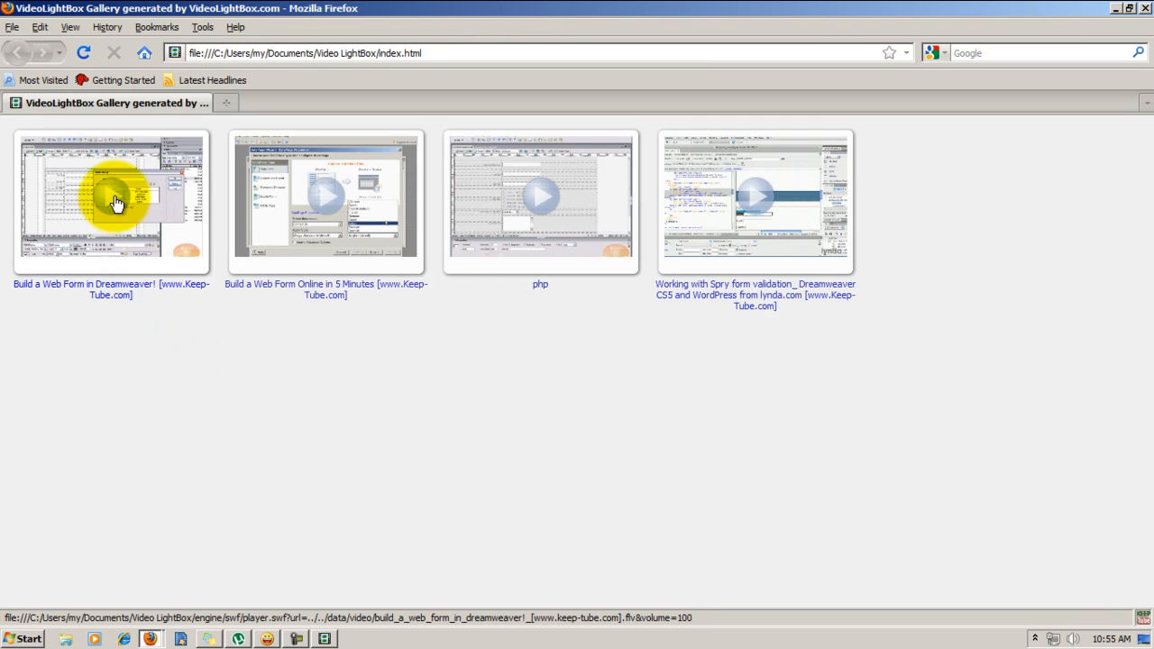
pyautogui.moveTo(629, 207)
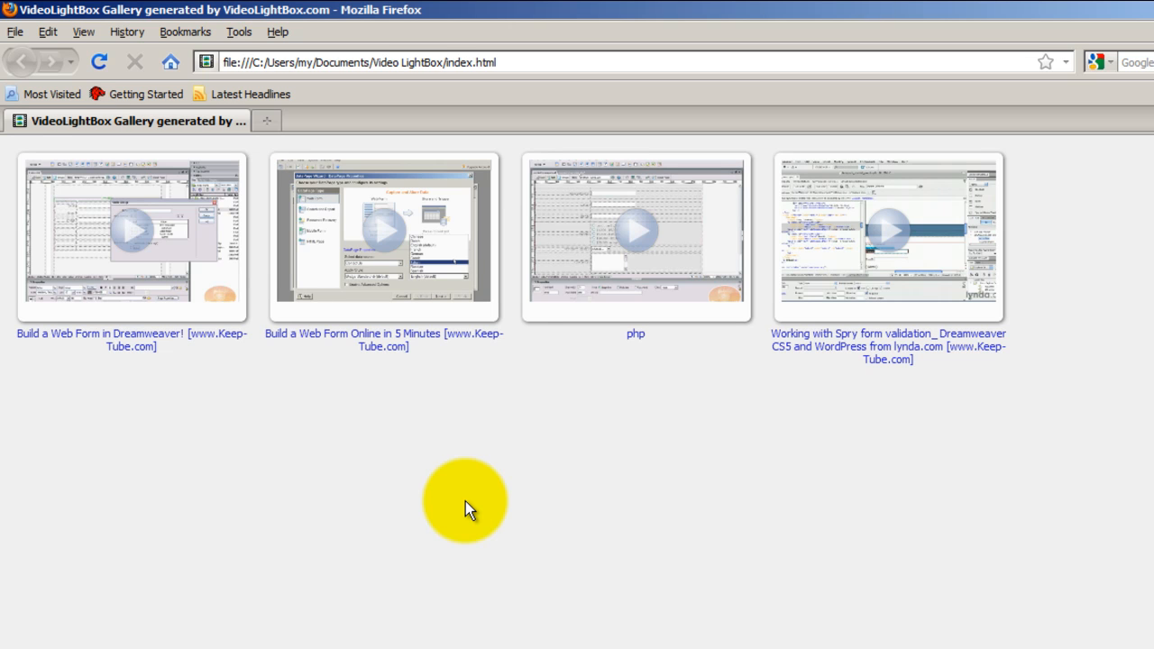
pyautogui.moveTo(240, 500)
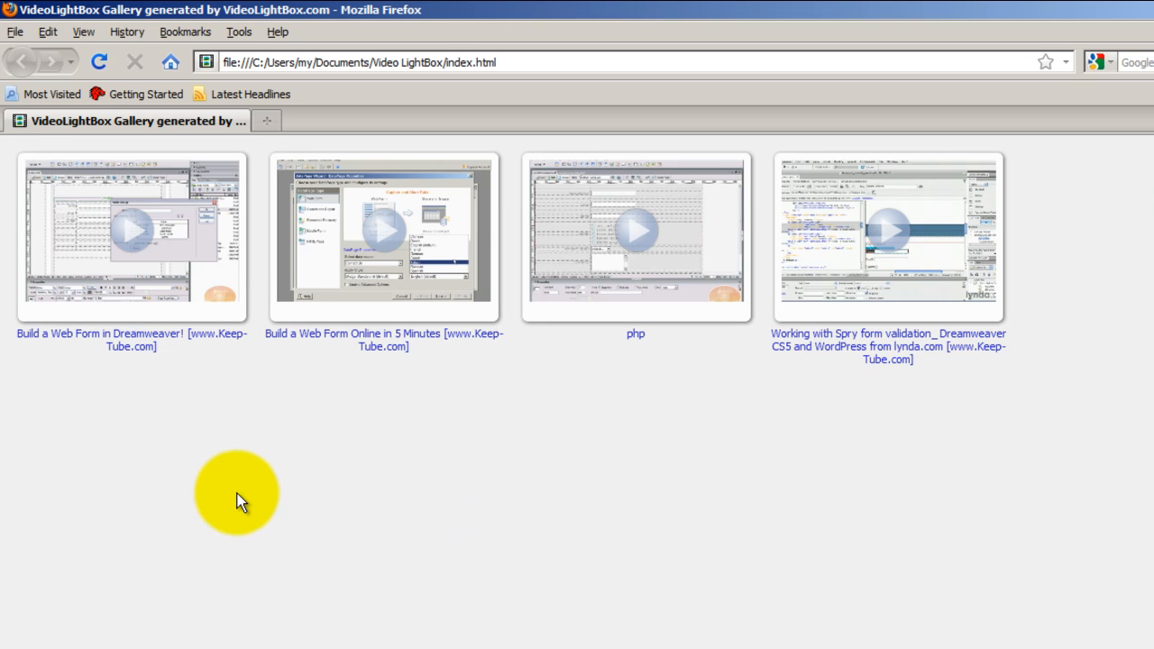
pyautogui.moveTo(791, 538)
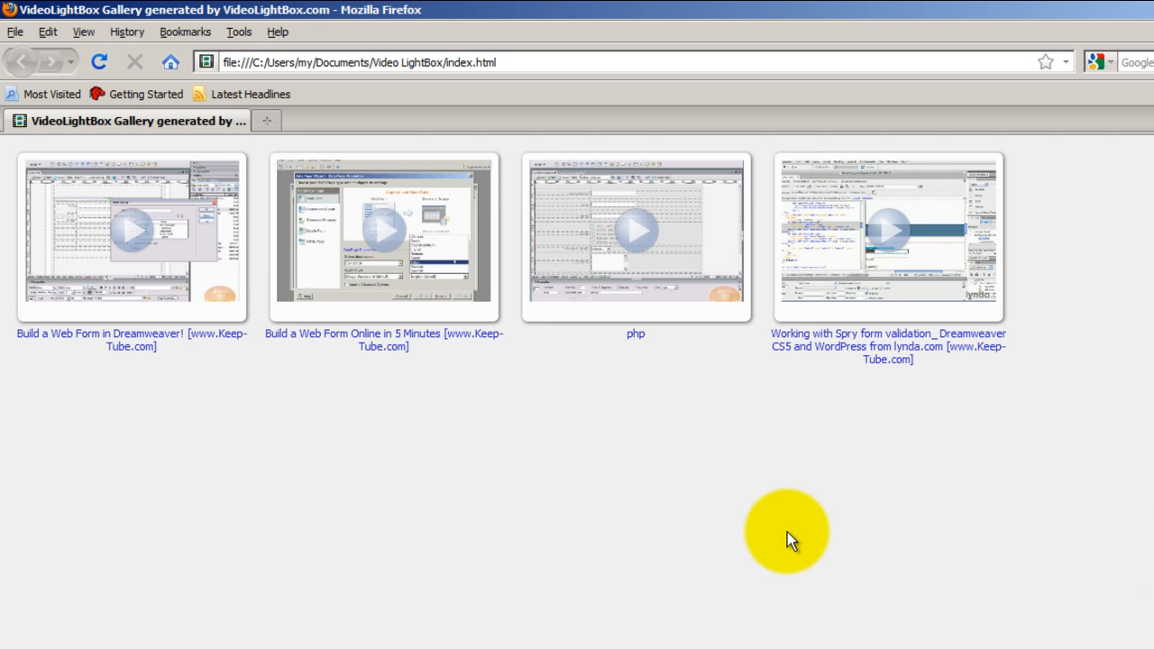
# Step: Play the first and second videos in the popup, show the controls, and close it
pyautogui.click(131, 230)
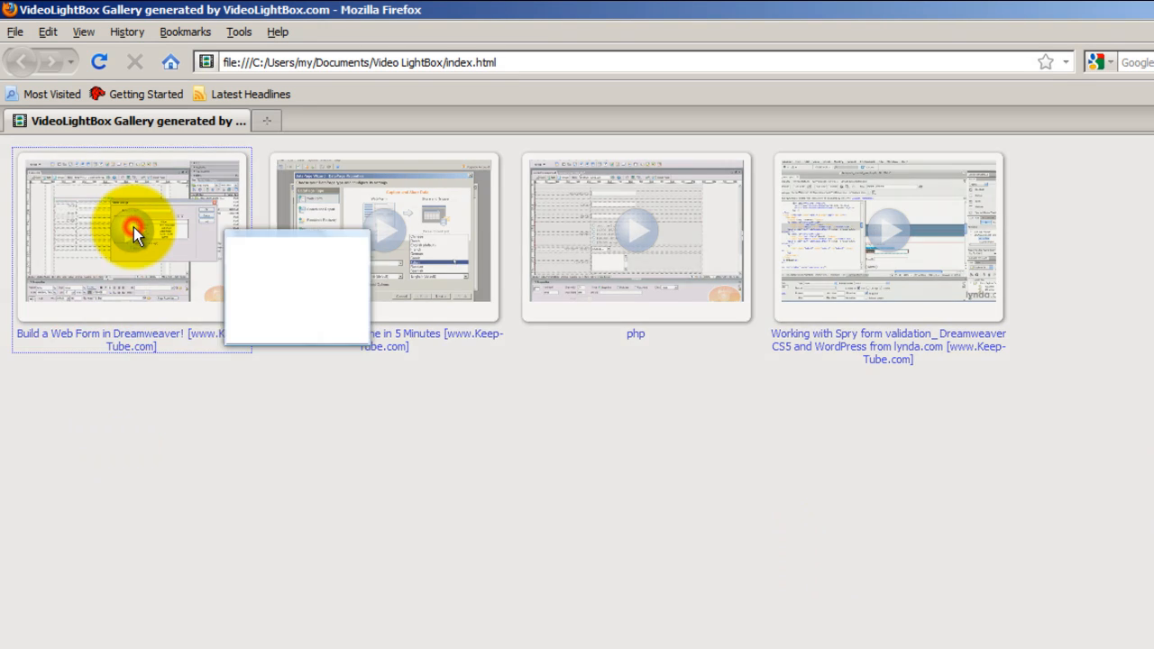
pyautogui.click(133, 230)
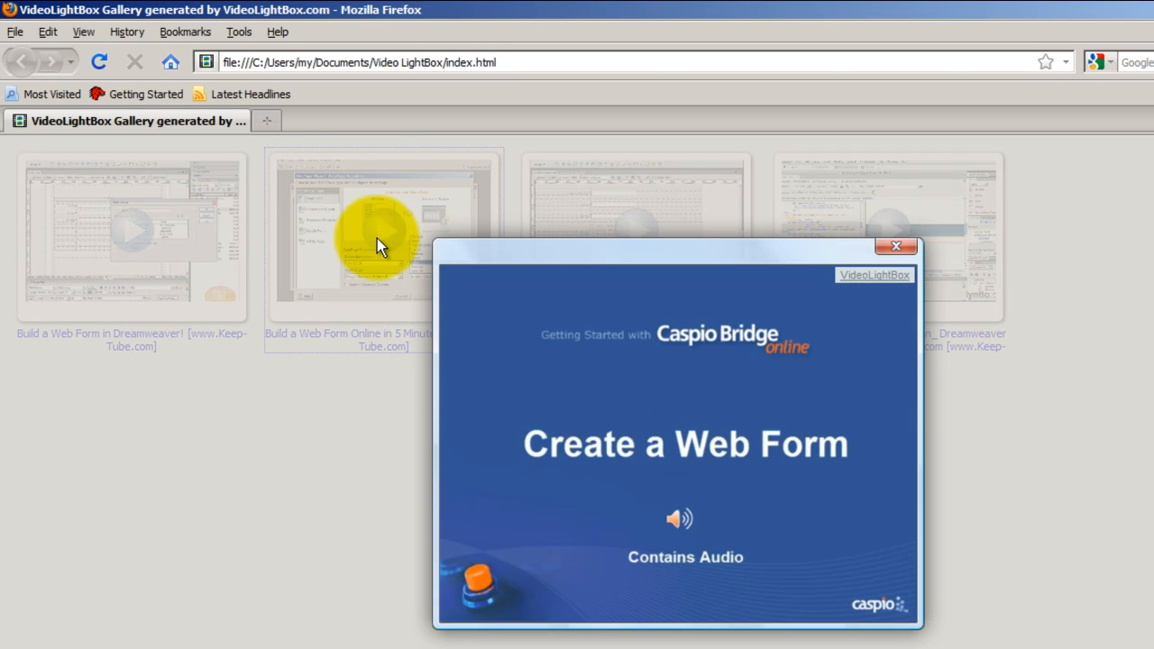
pyautogui.click(676, 441)
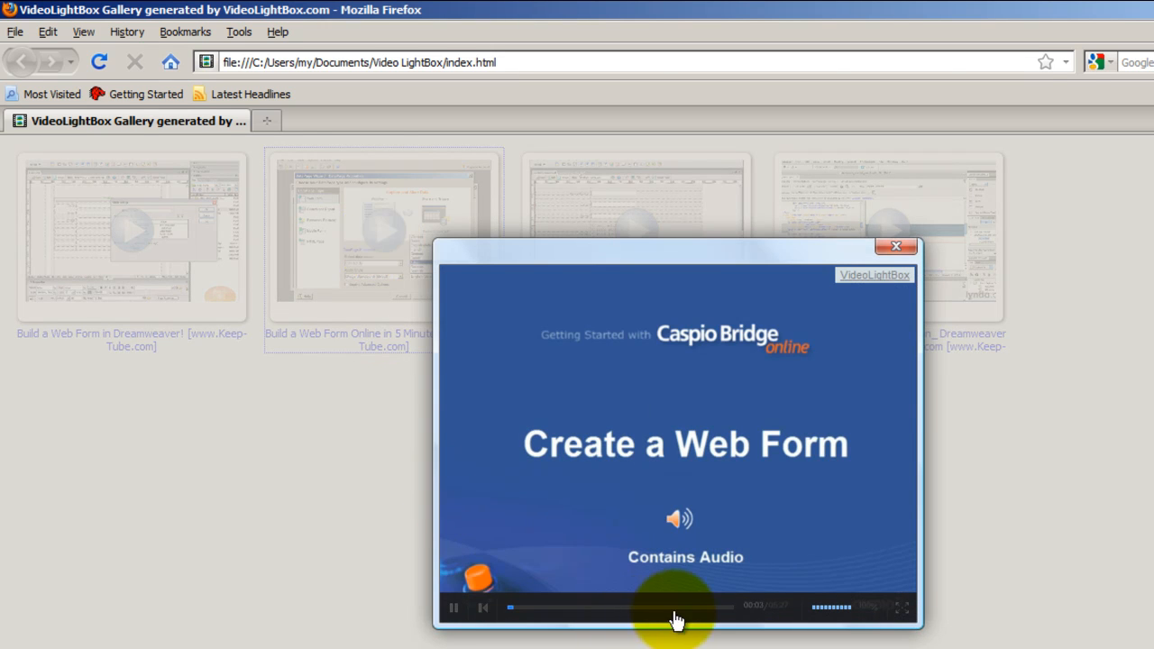
pyautogui.click(895, 245)
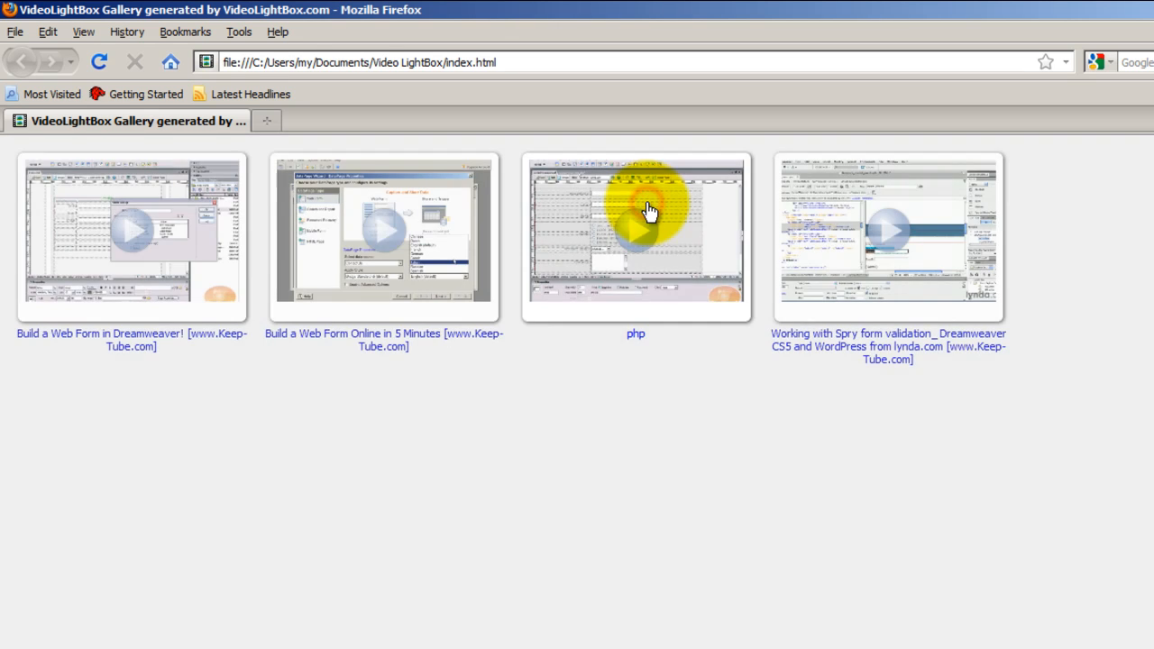
# Step: Watch the php tutorial full screen, then play the Spry form validation video
pyautogui.click(636, 238)
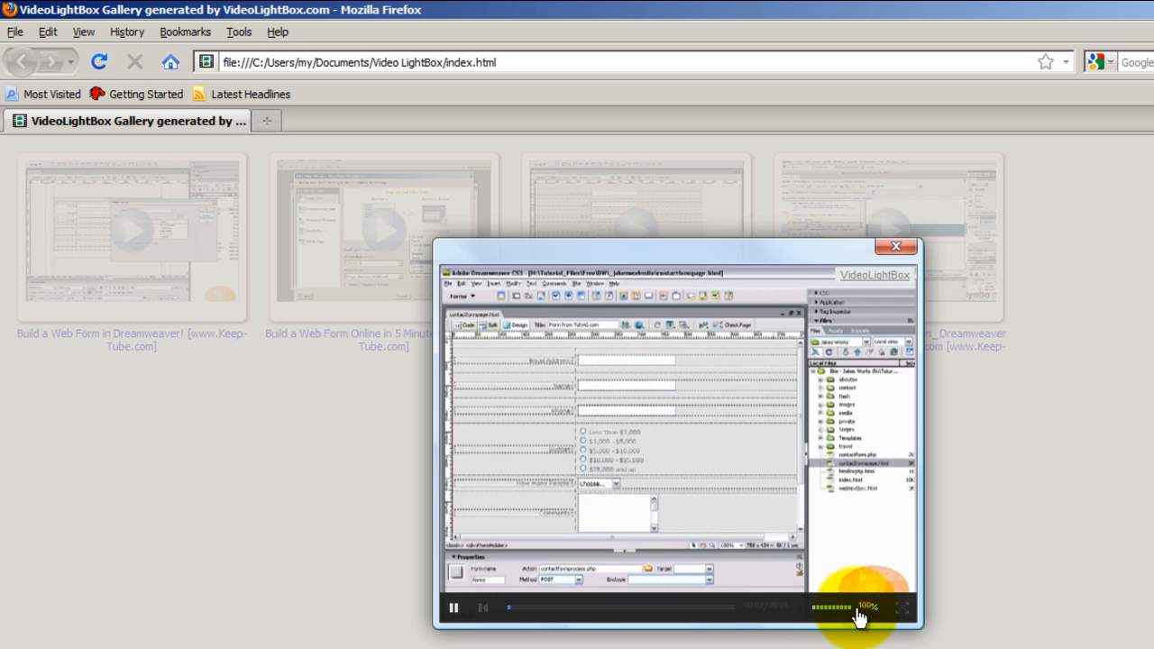
pyautogui.click(905, 606)
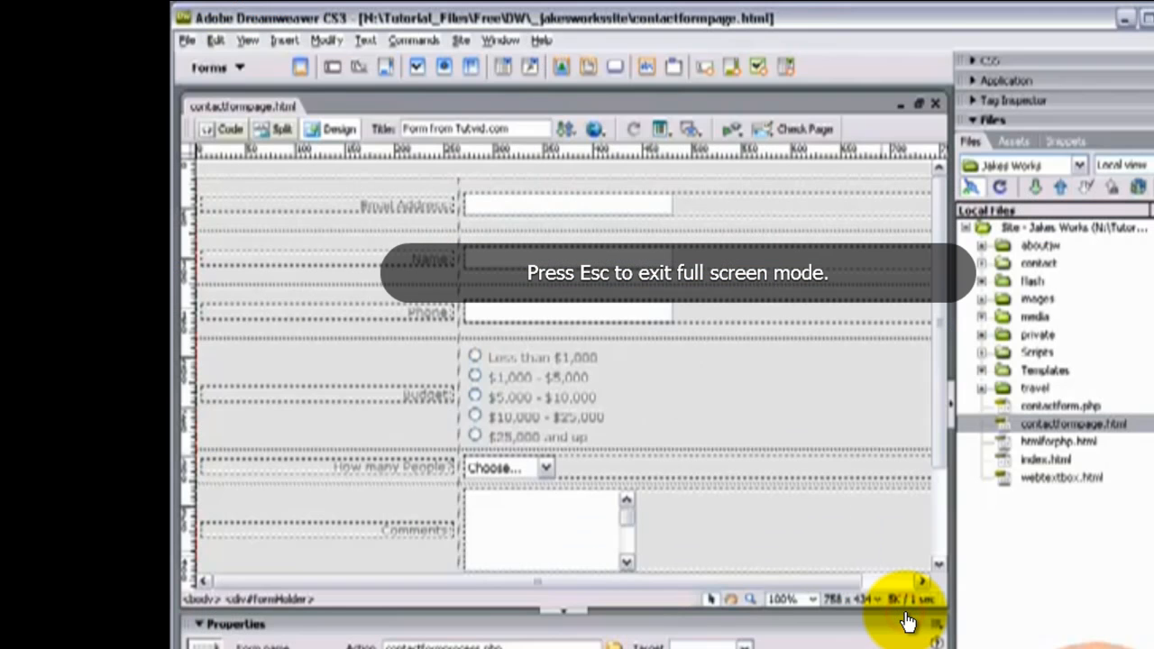
pyautogui.moveTo(863, 525)
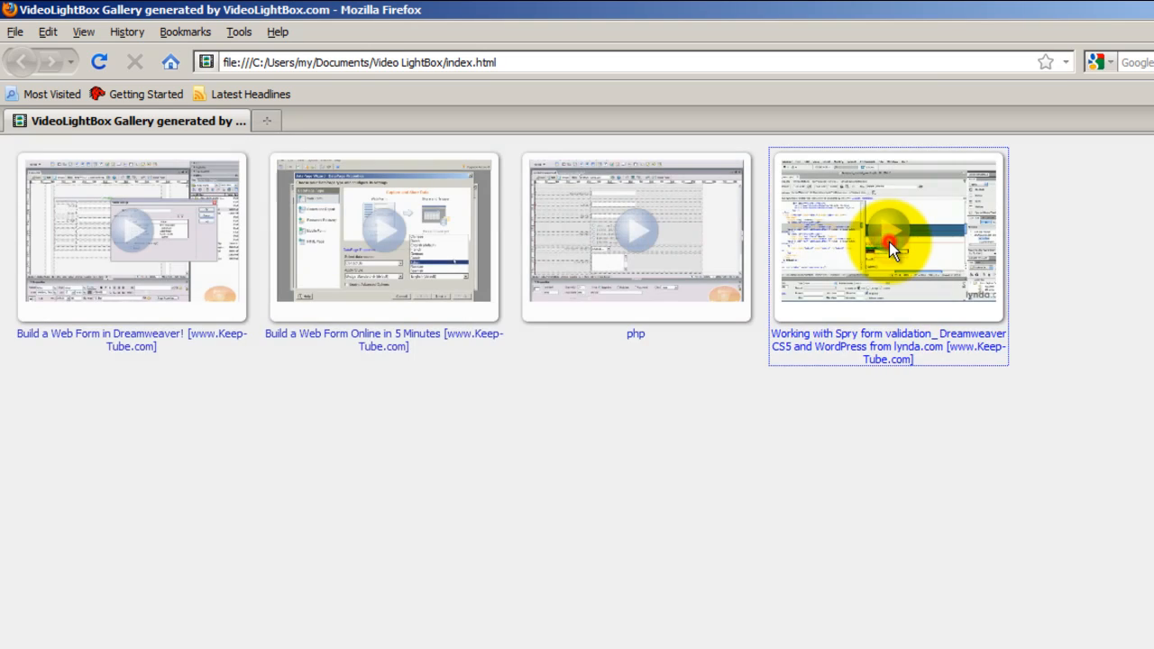
pyautogui.click(888, 229)
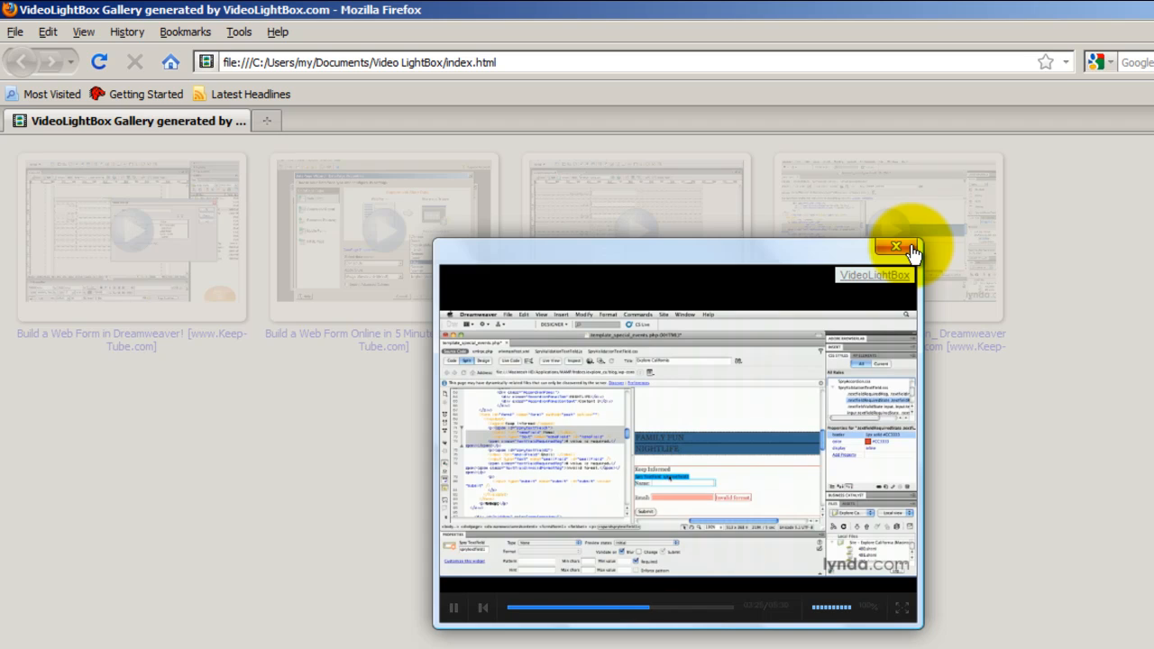
# Step: Close the video popup to leave the gallery for the publish settings
pyautogui.click(896, 246)
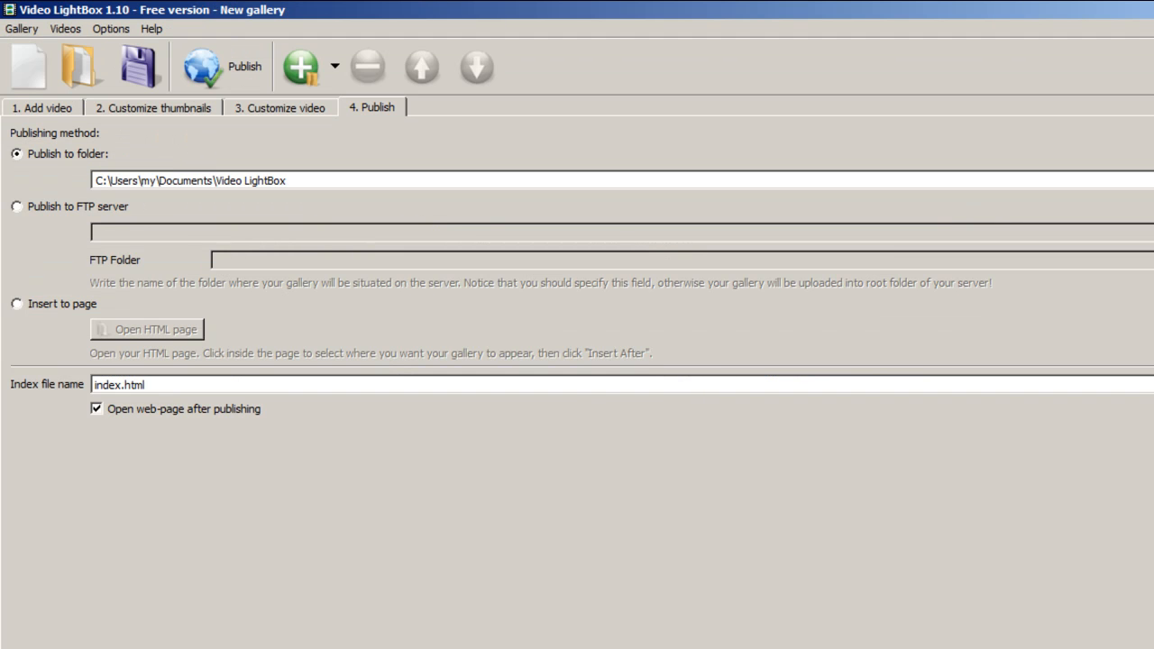
pyautogui.moveTo(622, 388)
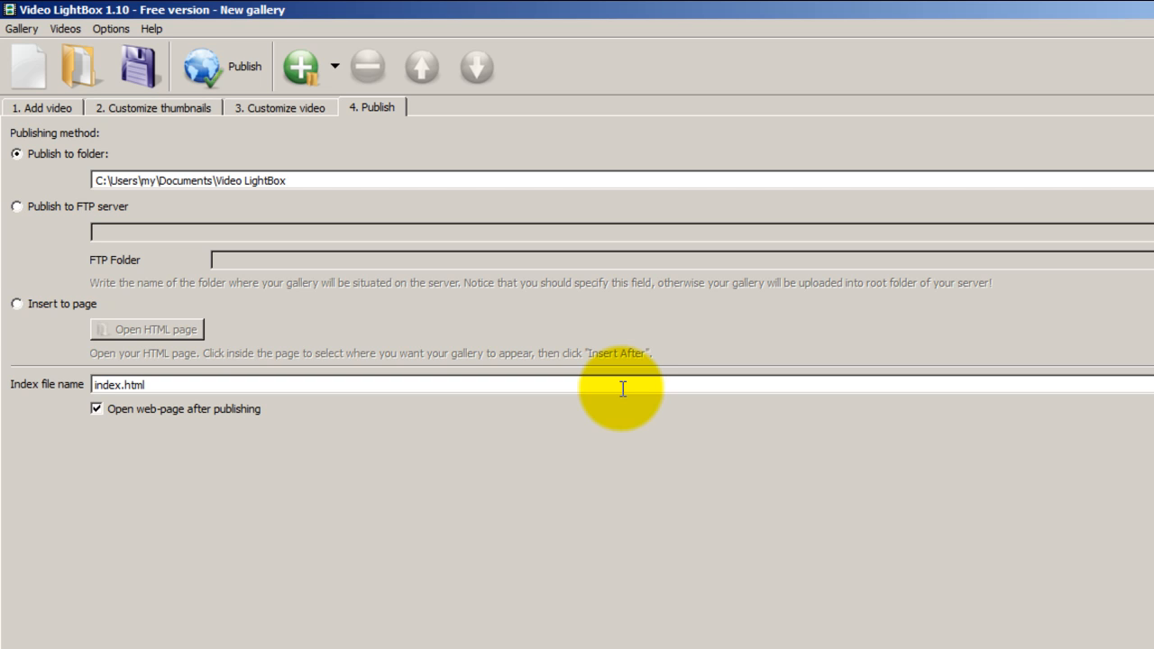
pyautogui.moveTo(299, 165)
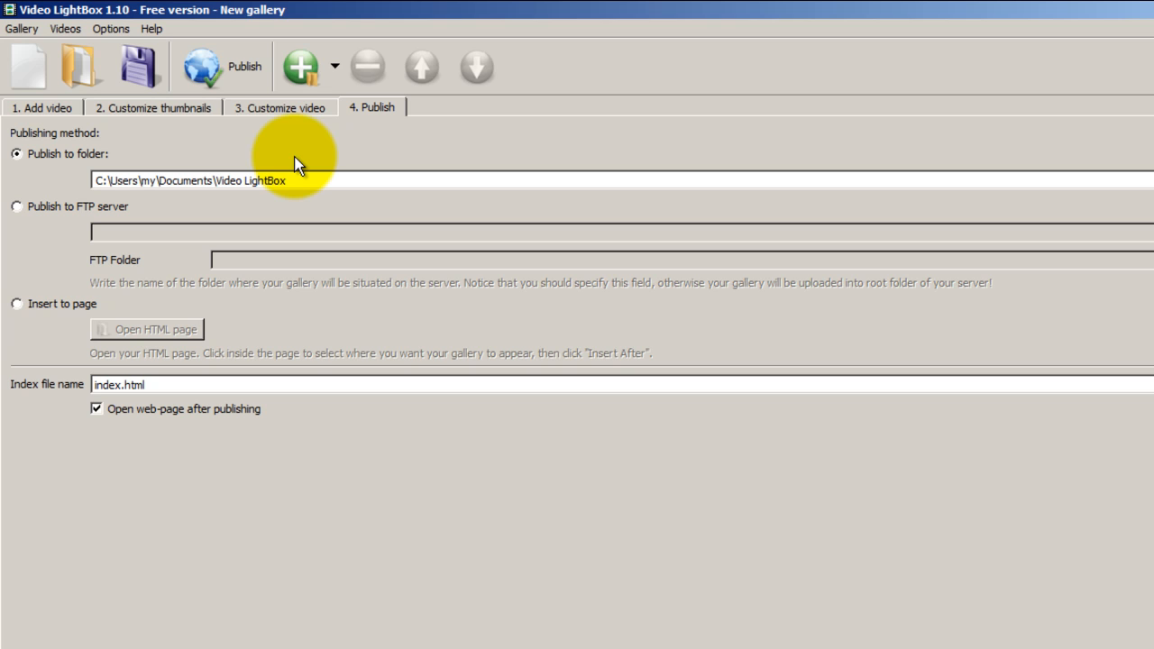